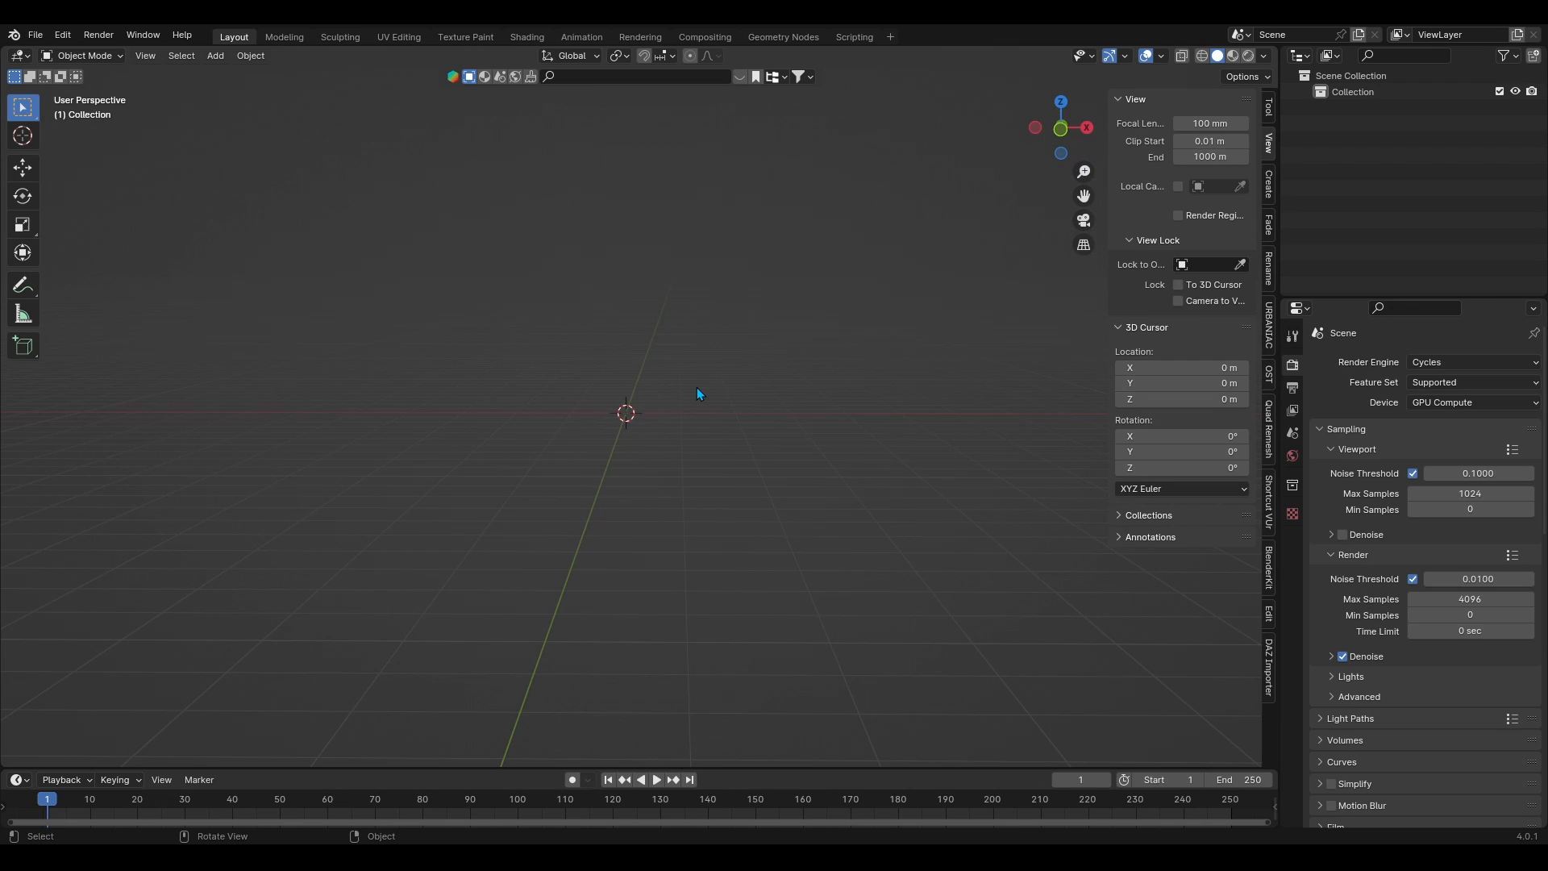
Add a 12-segment, 12-ring UV sphere, view it from the front, and rename it KirbyBody
left_click(215, 56)
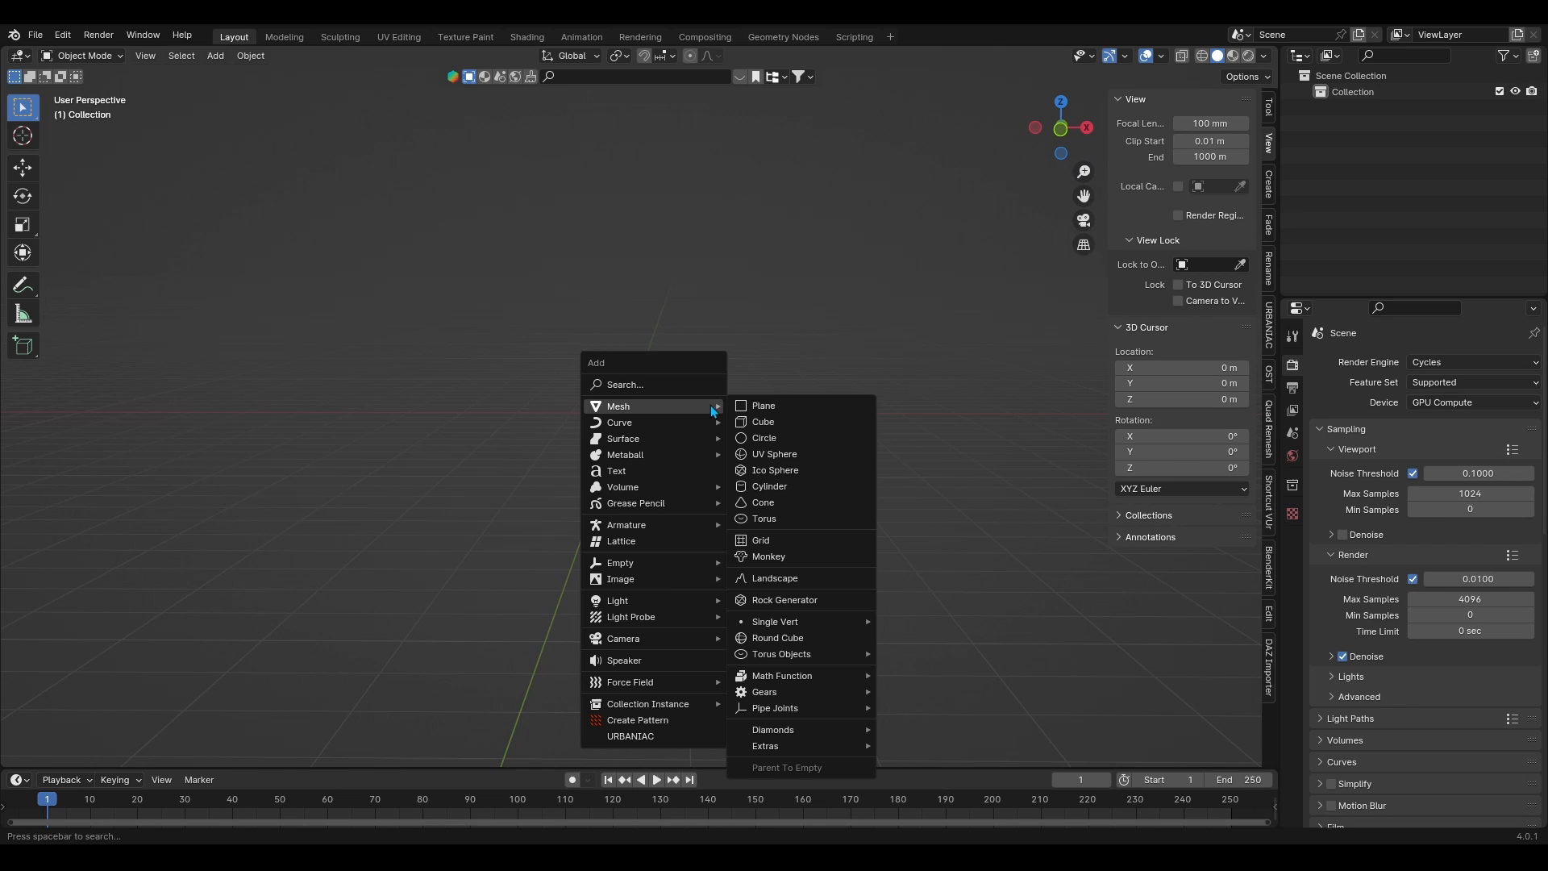
left_click(774, 454)
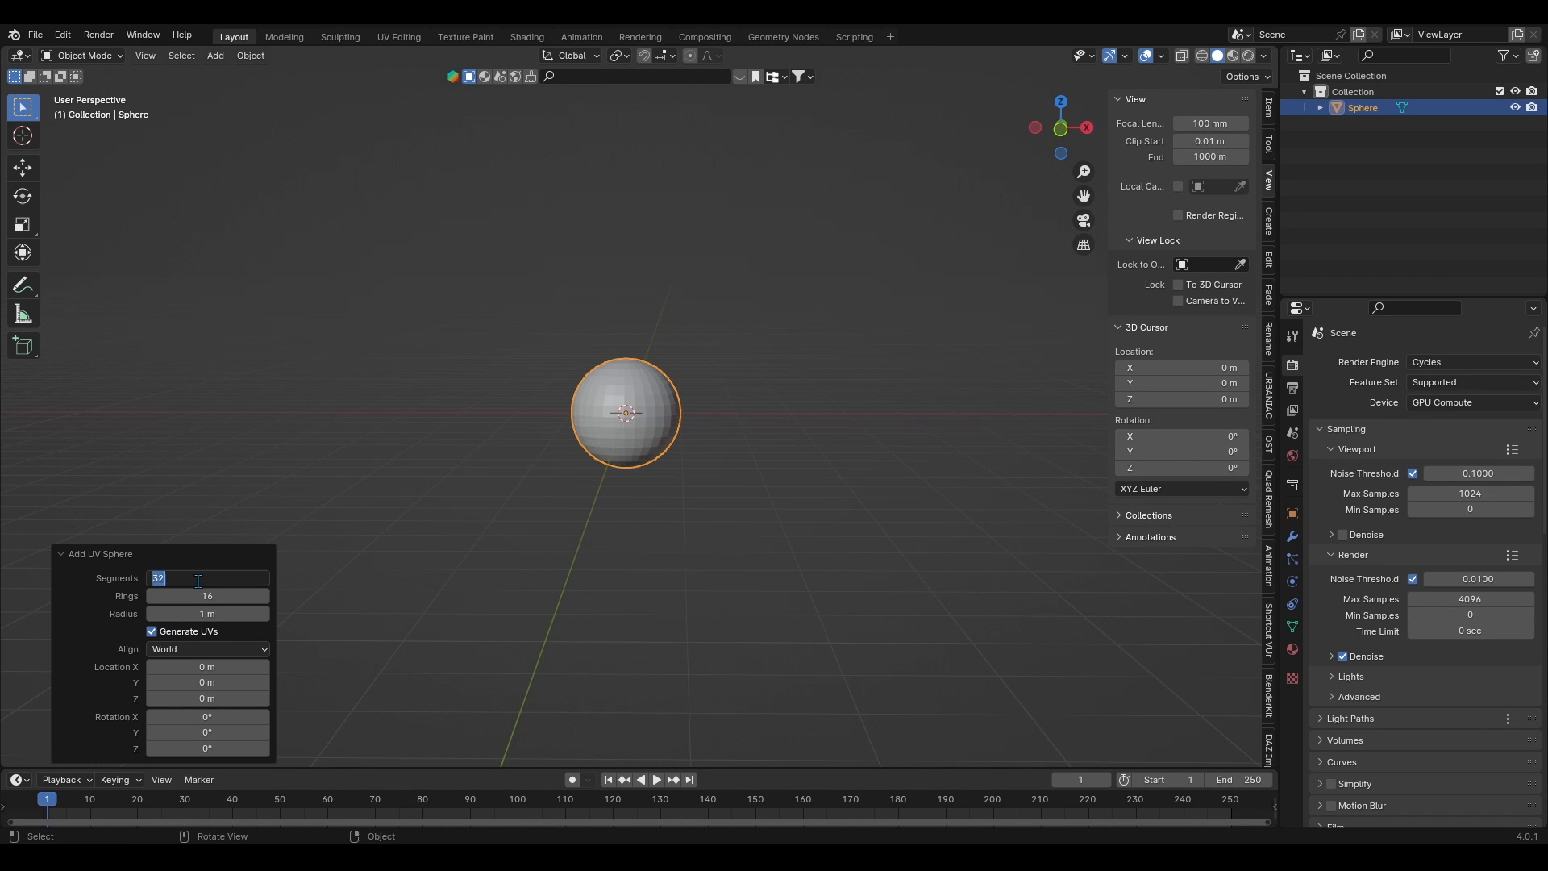
type("12")
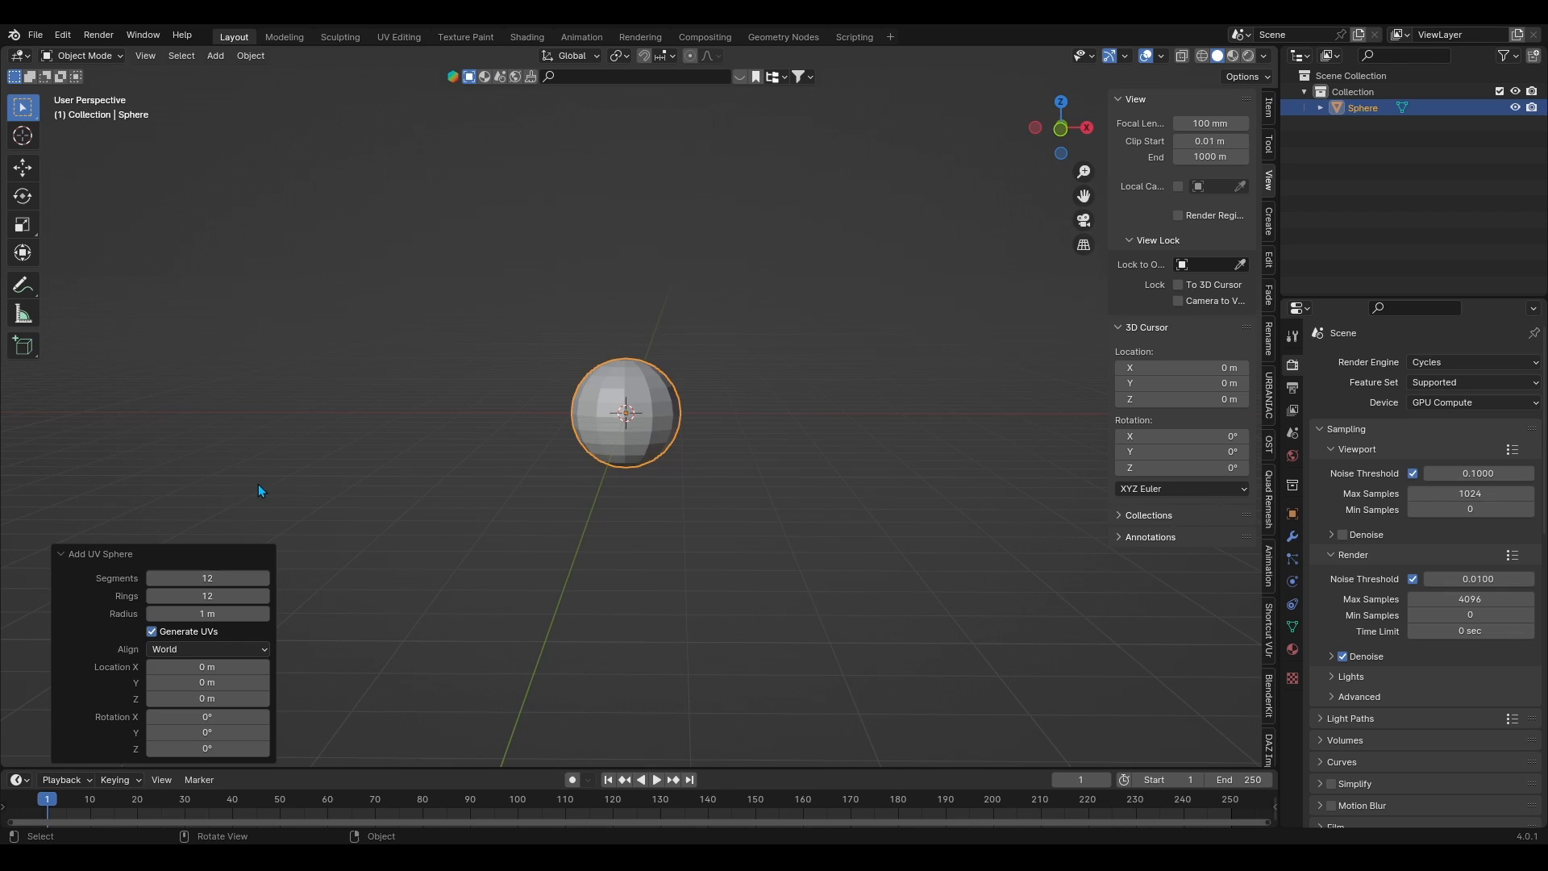
key("KP_1")
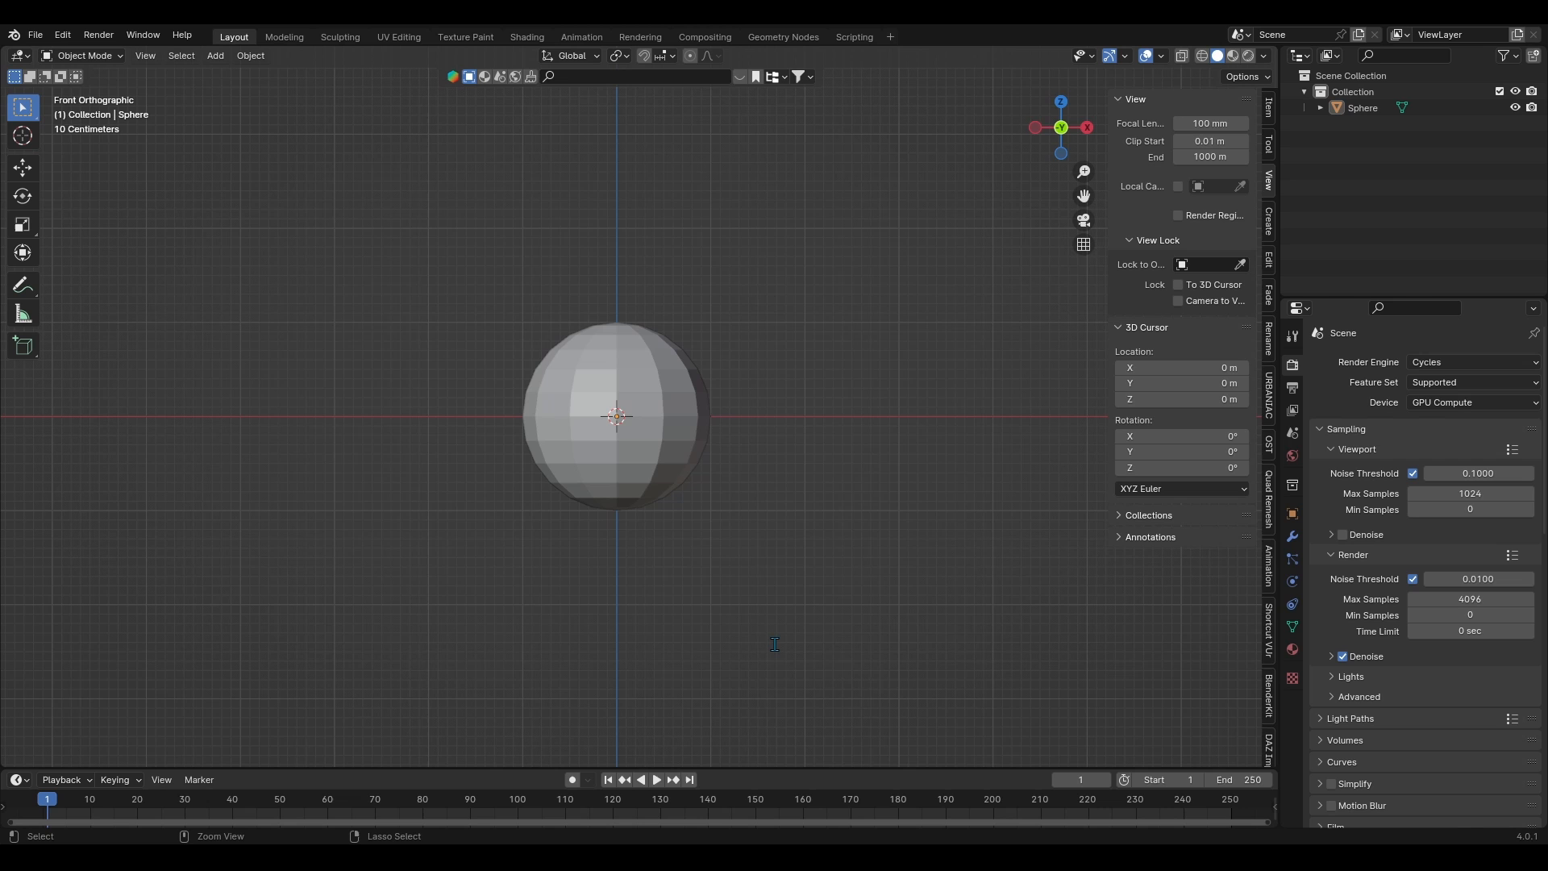
mouse_move(918, 651)
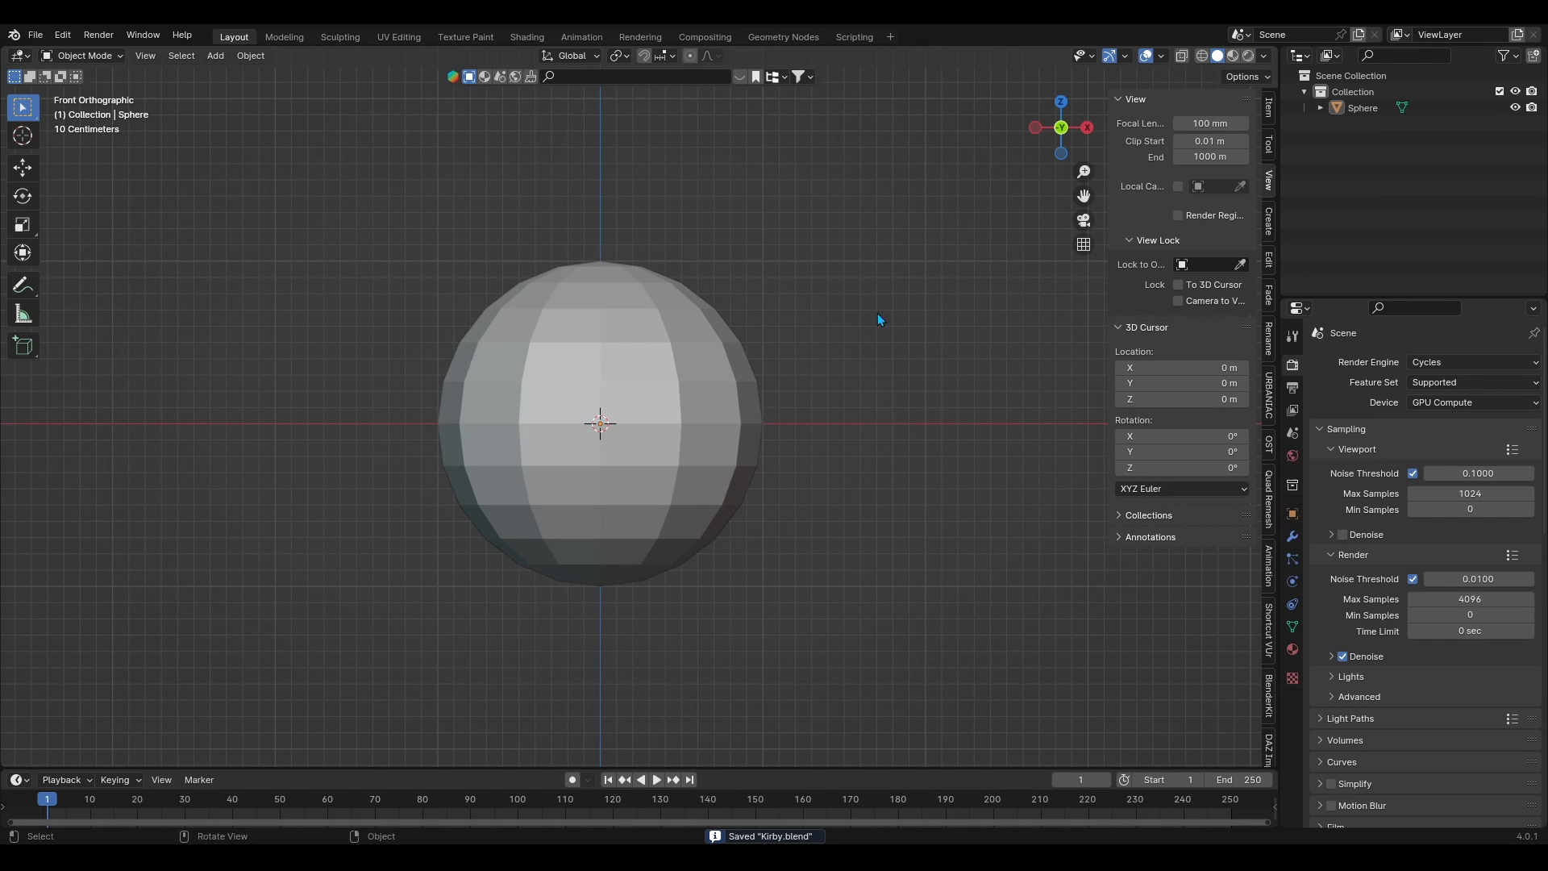
double_click(1353, 108)
type("KirbyBody")
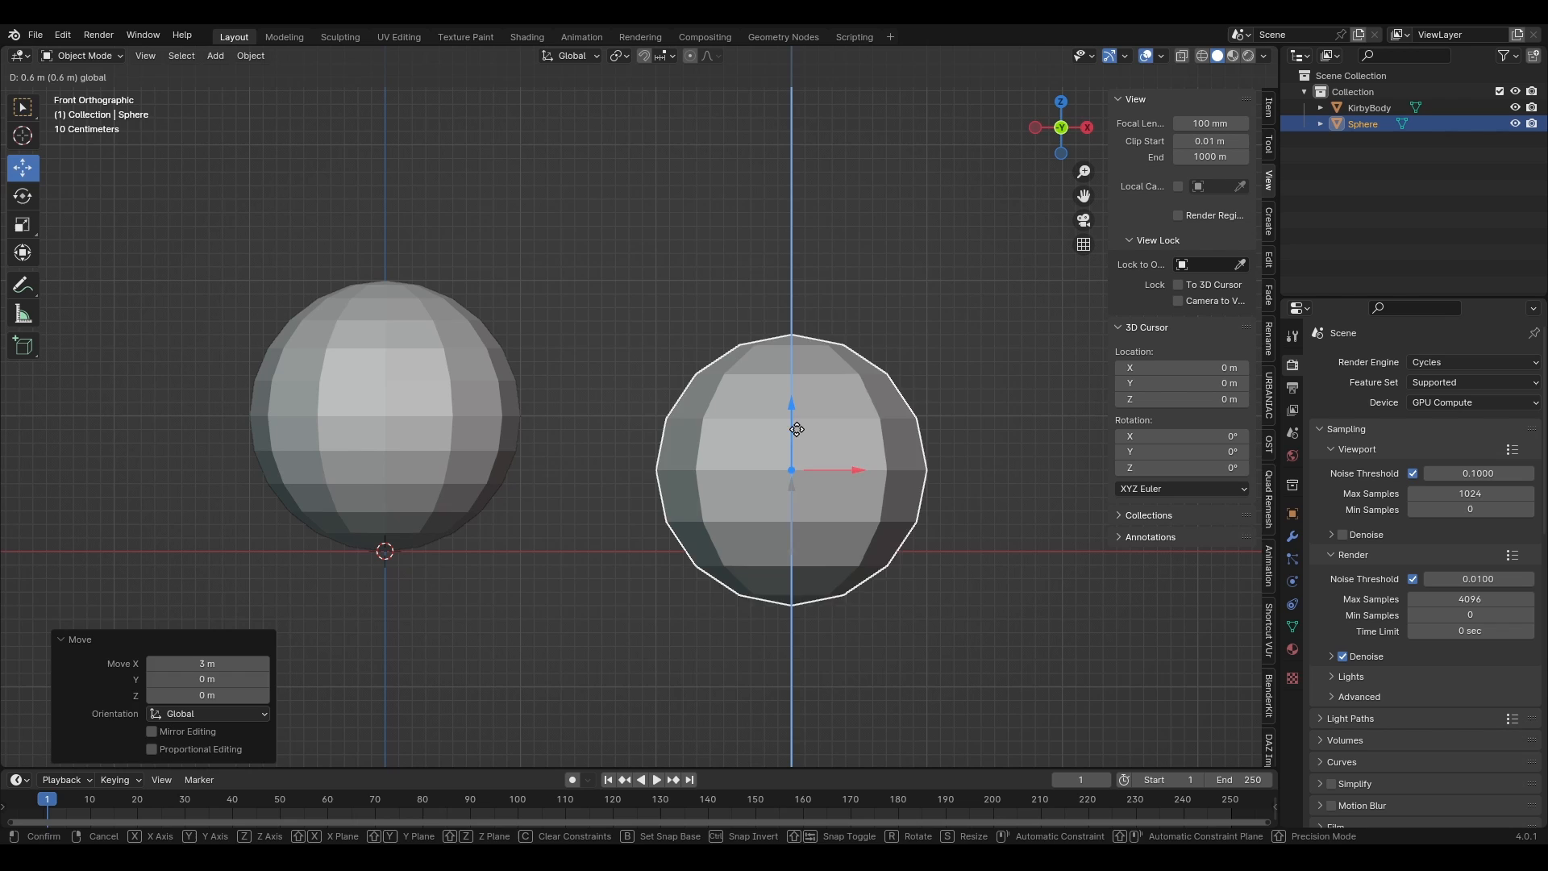
Place the duplicated body sphere beside KirbyBody to start the arm and foot pieces
key("Tab")
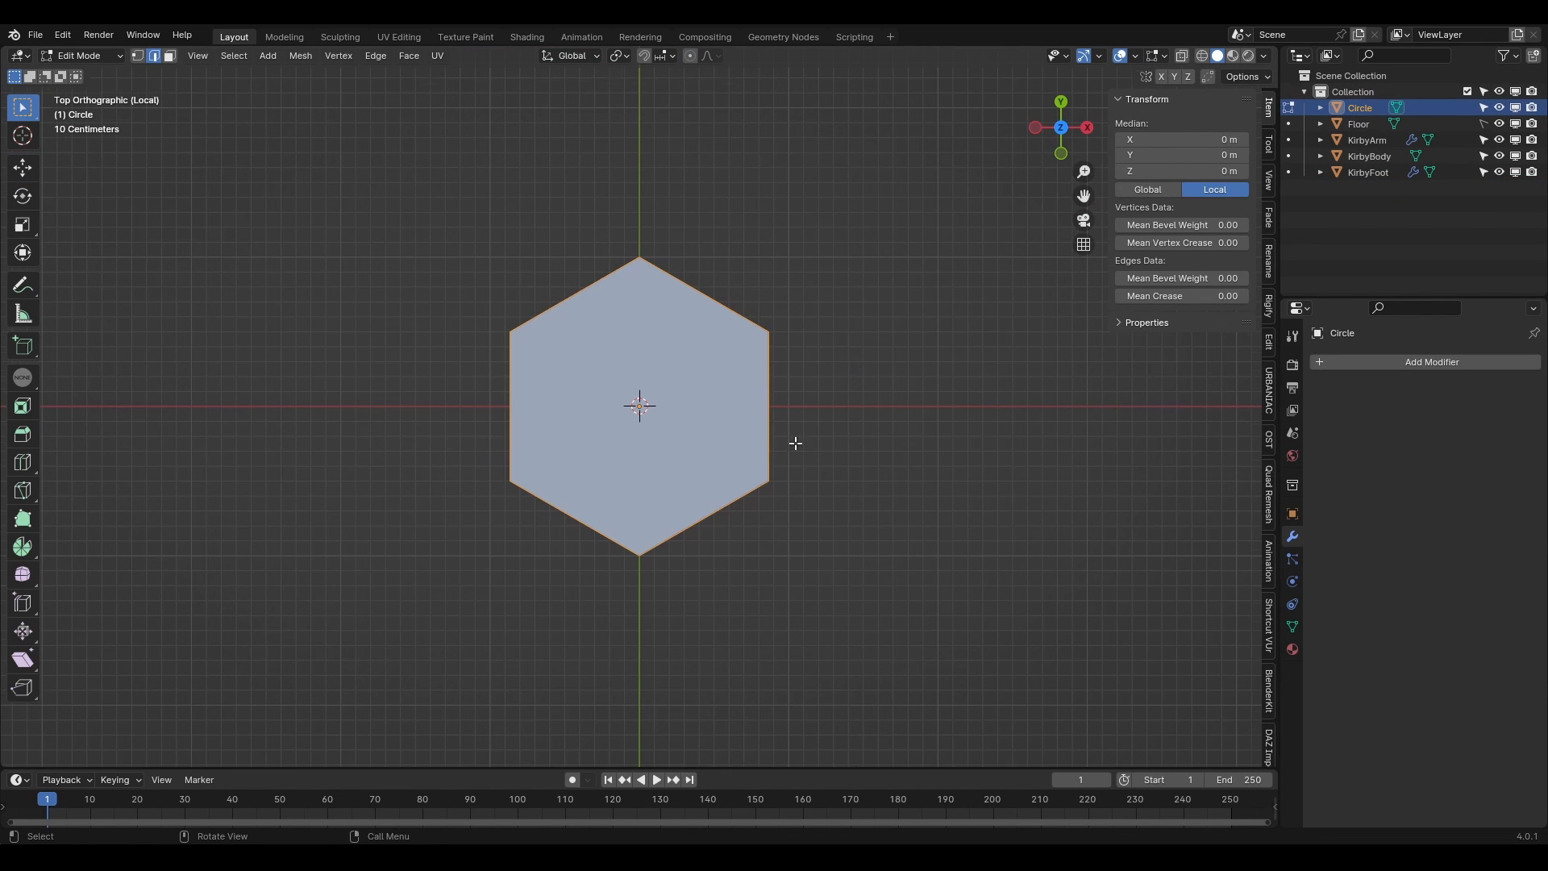
Scale the eye circle onto KirbyBody and apply its Shrinkwrap wrapping permanently
key("s")
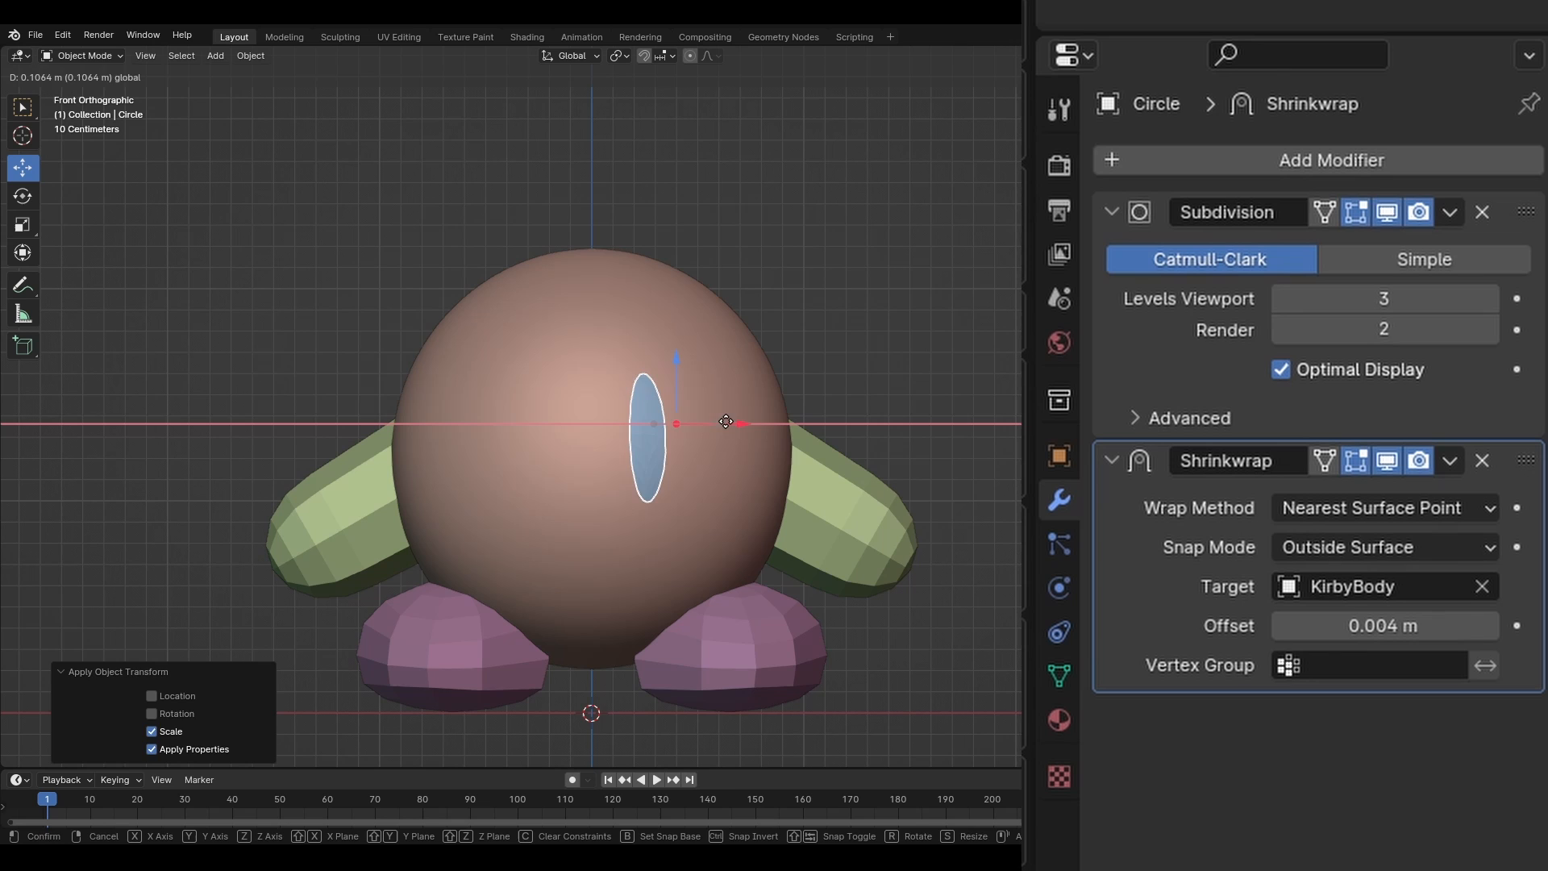
left_click(1313, 160)
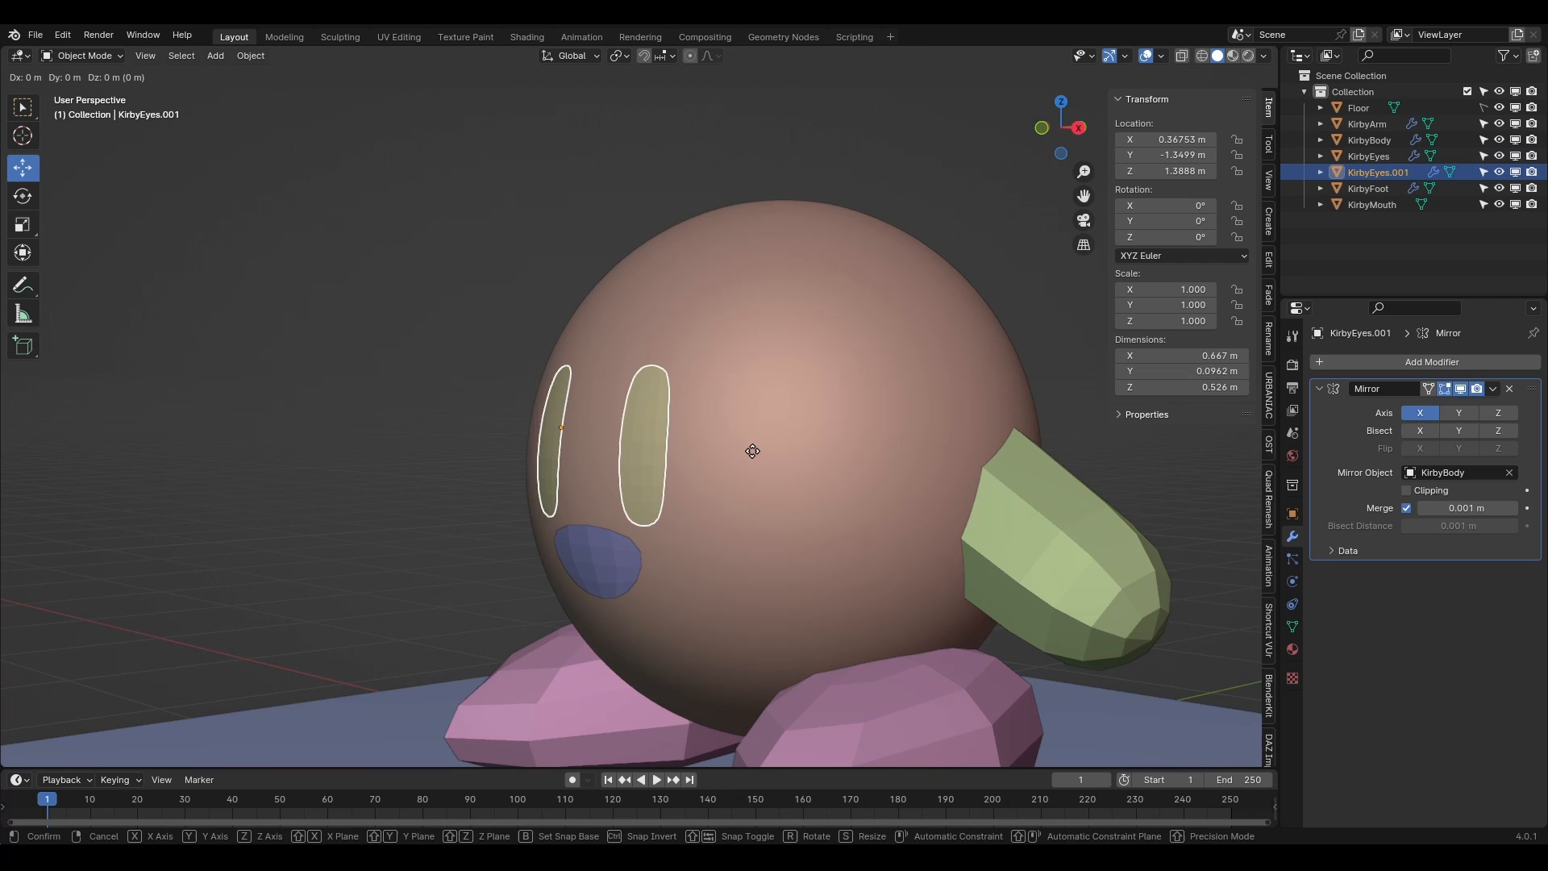
key("Tab")
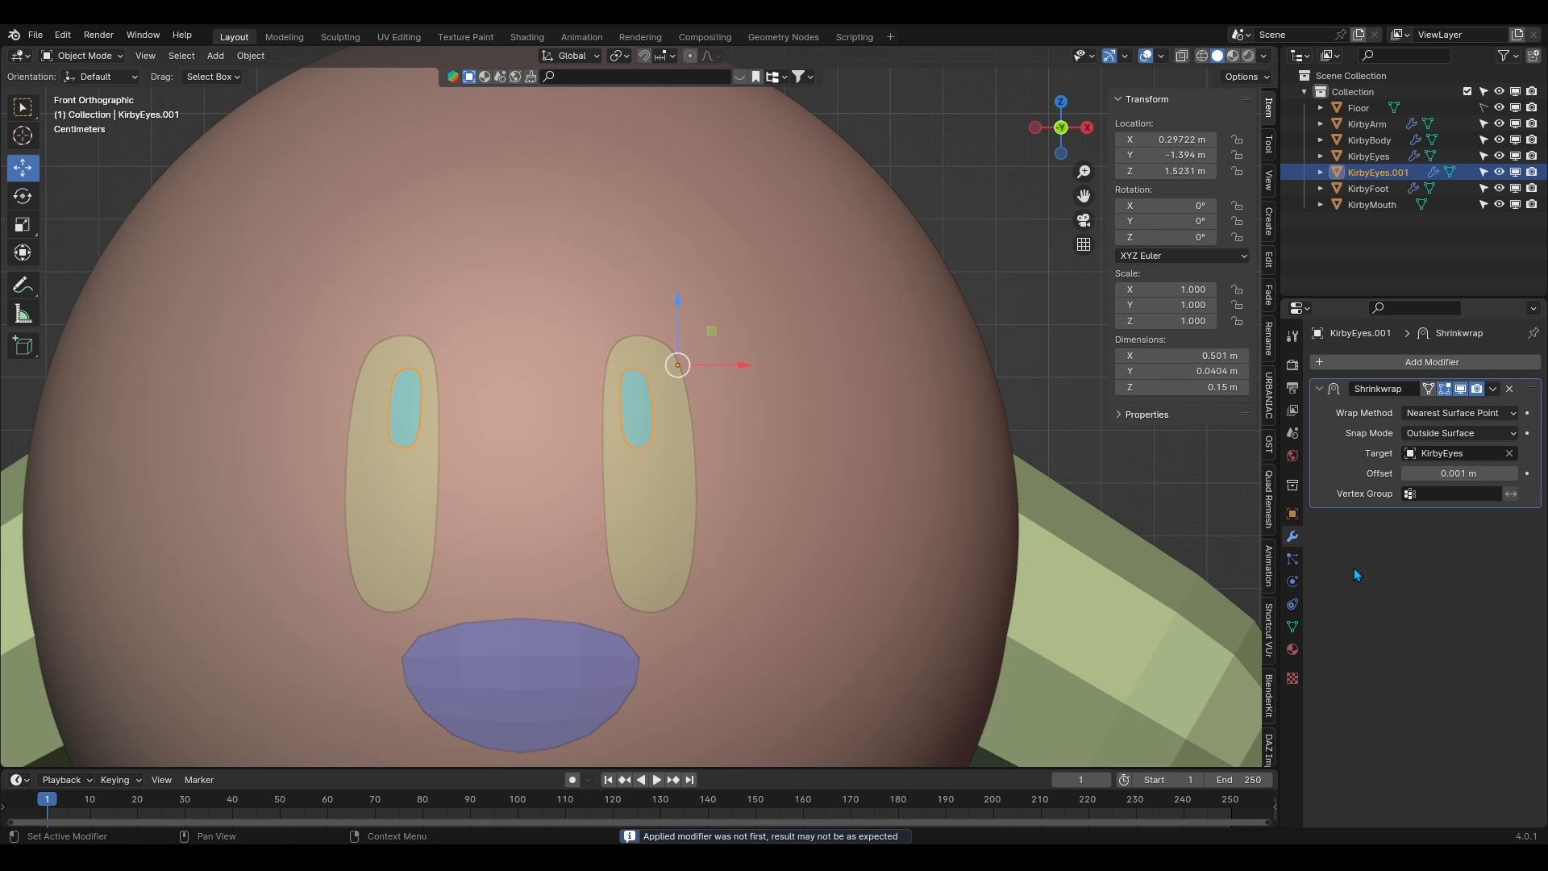
left_click(398, 37)
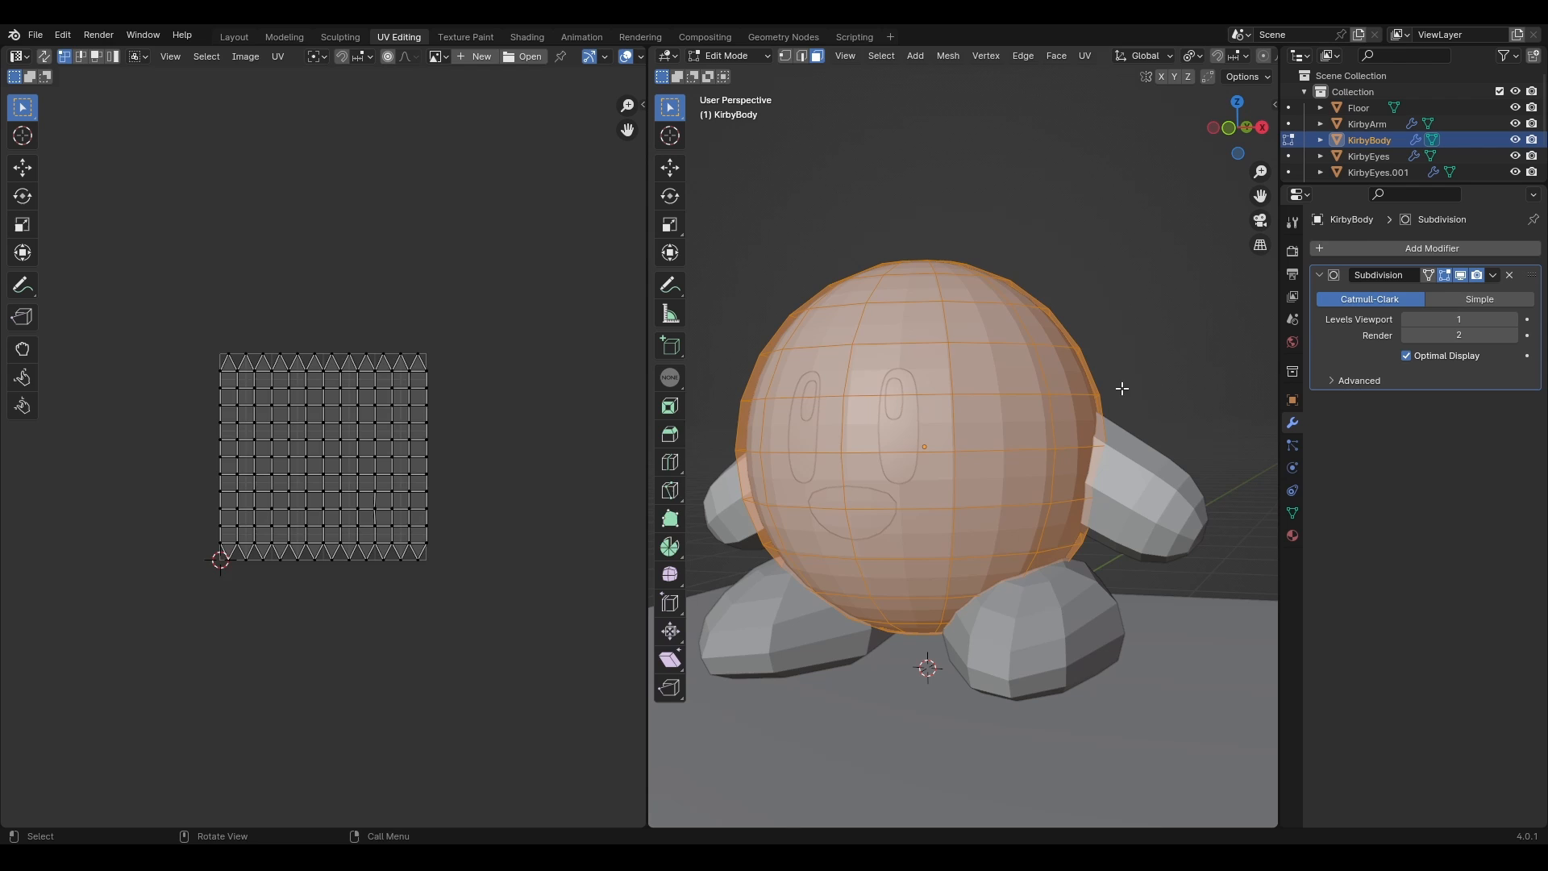
Apply the KirbyEyes Mirror modifier and bring up KirbyBody's gradient material nodes
left_click(1367, 156)
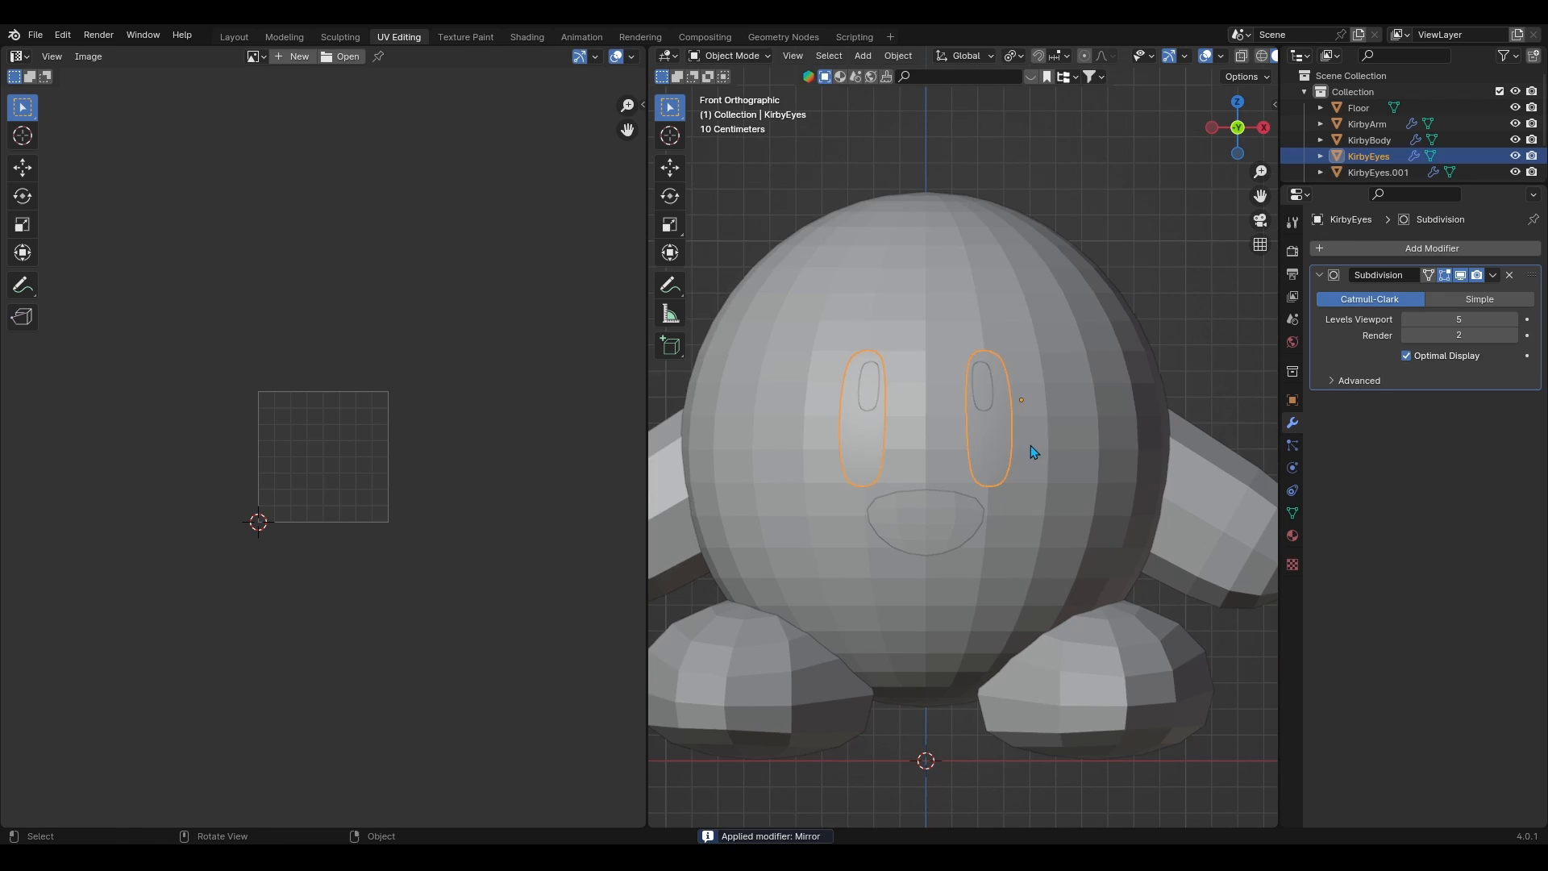
left_click(527, 37)
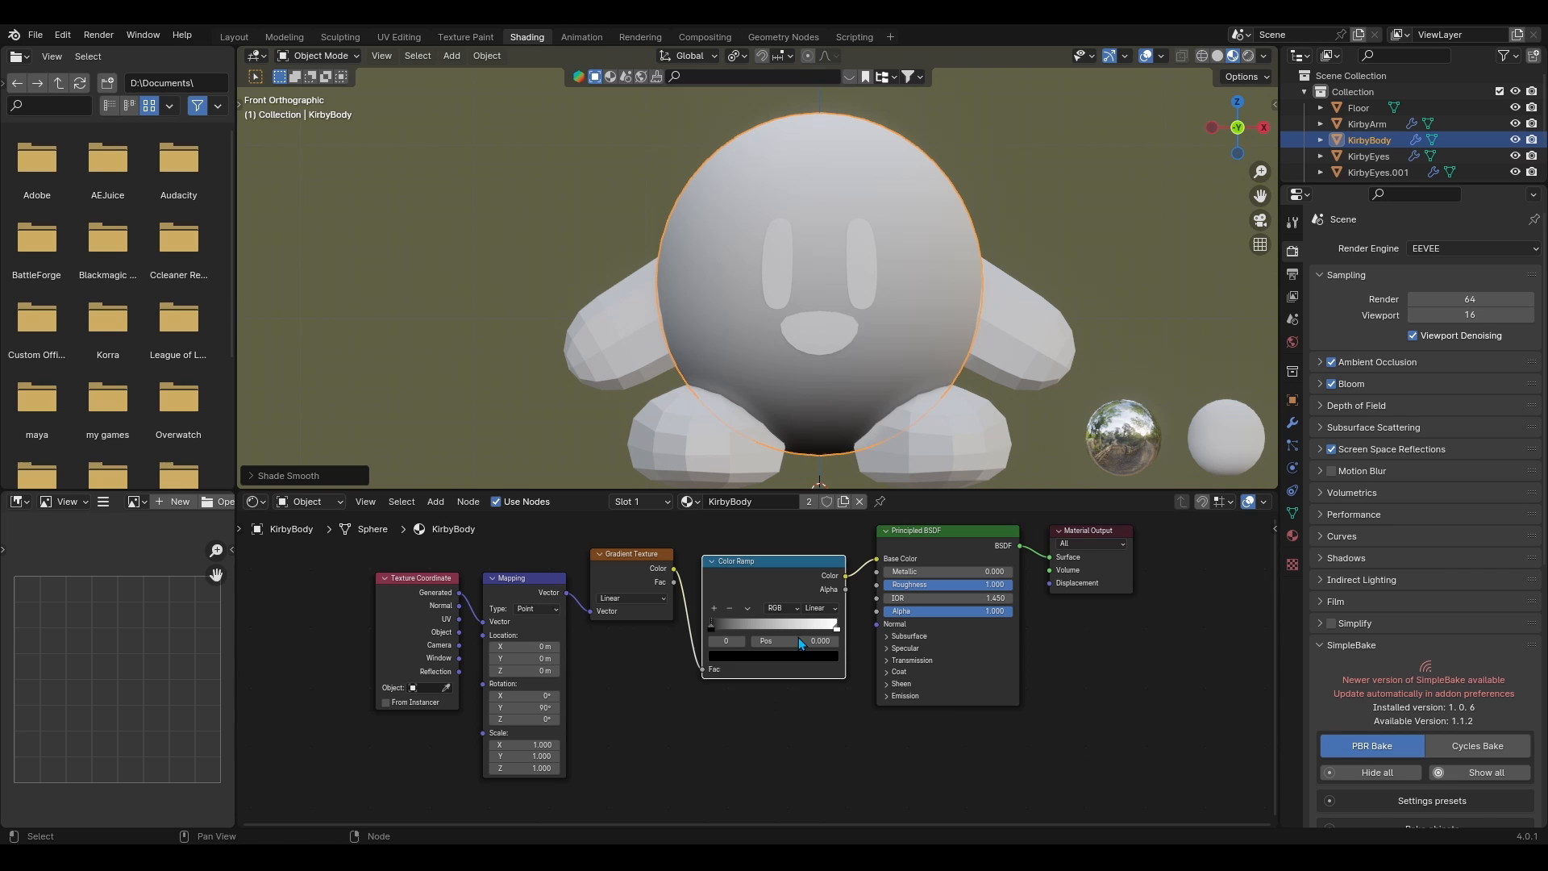
Adjust the body's pink gradient and eye's blue ramp stops, feeding a second ramp into Multiply
left_click(775, 655)
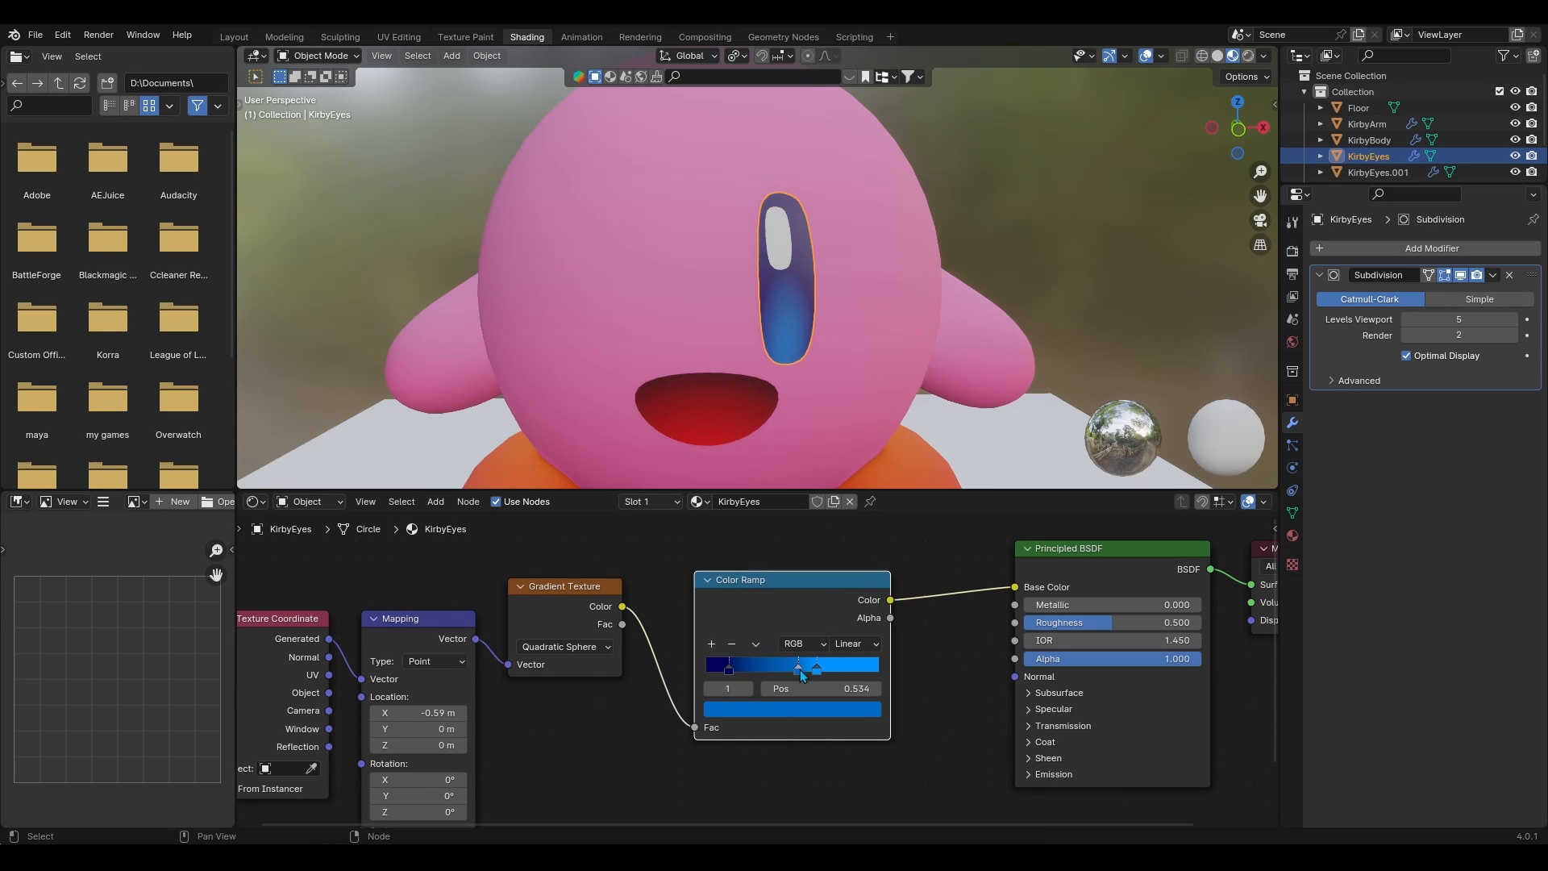
left_click_drag(799, 667, 827, 669)
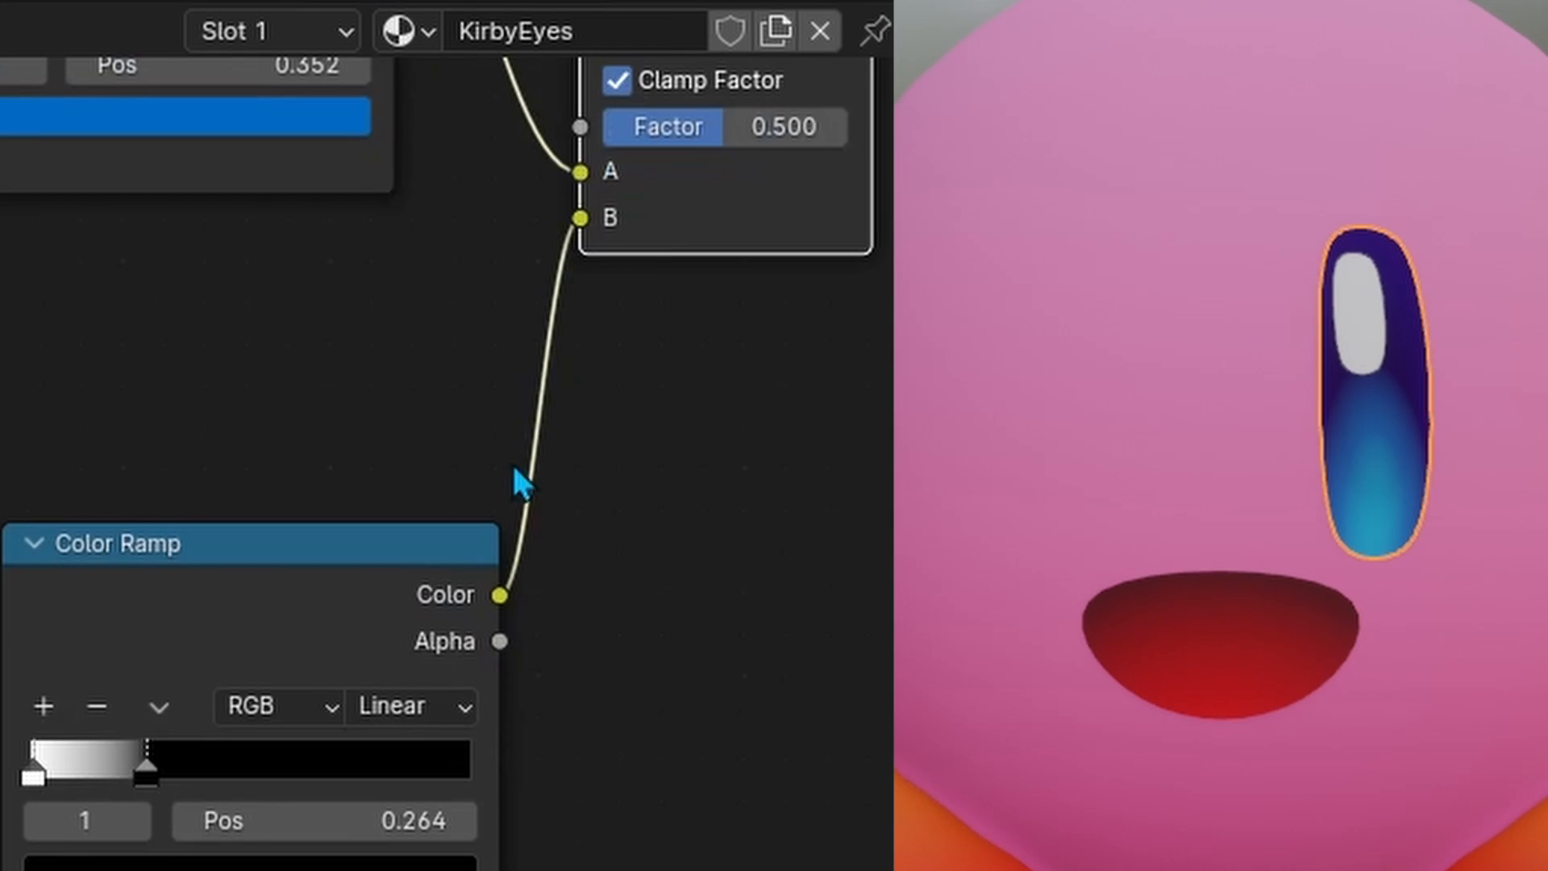
left_click_drag(651, 126, 790, 126)
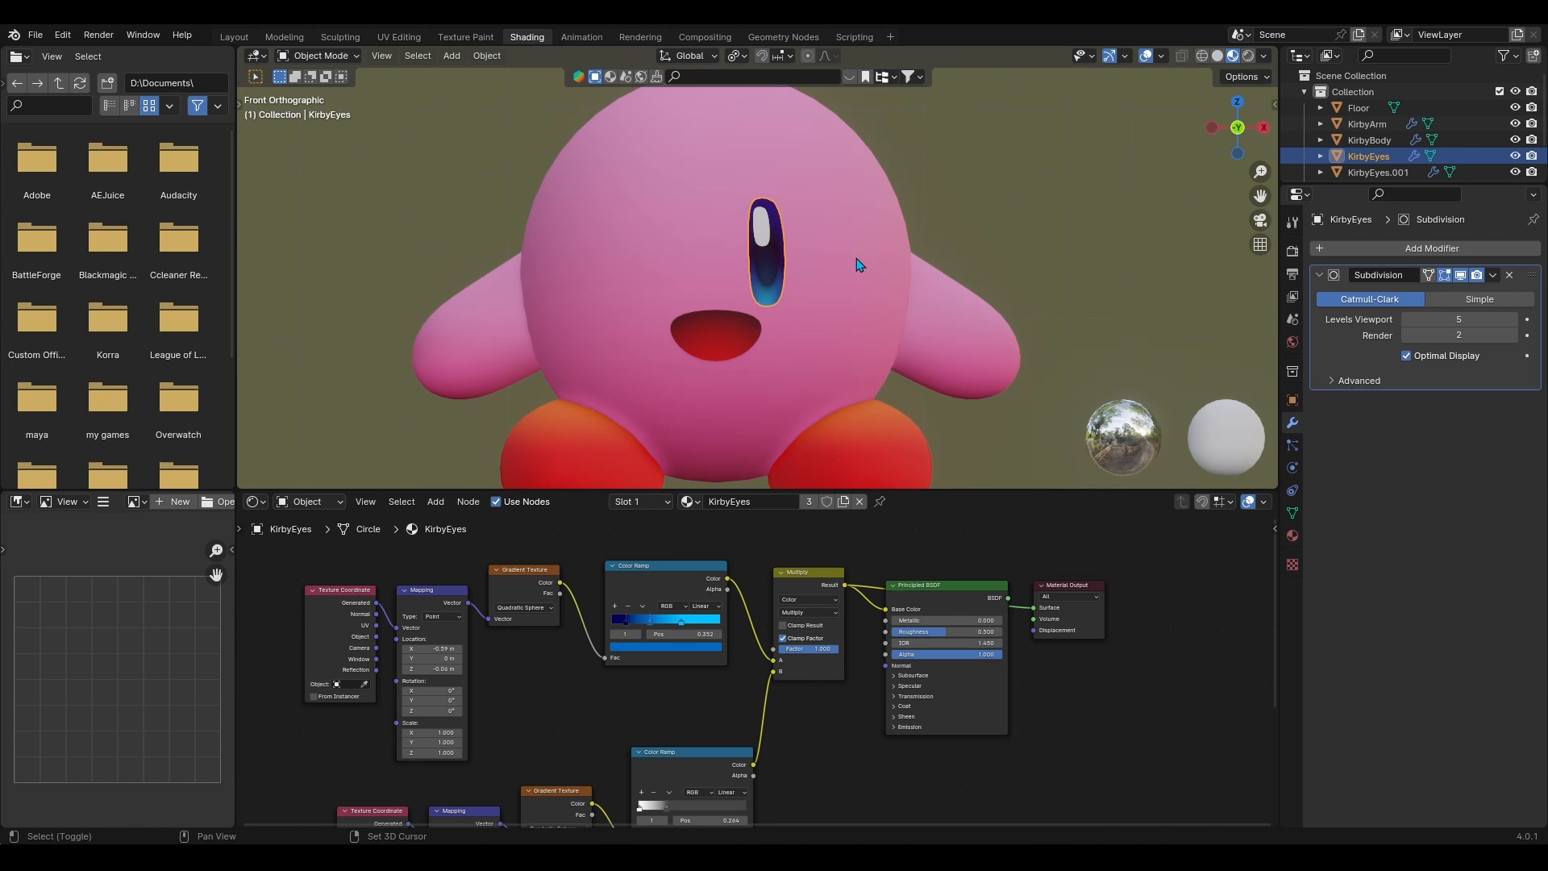
Enter Texture Paint mode on Kirby's body to paint the cheek blush
left_click(486, 55)
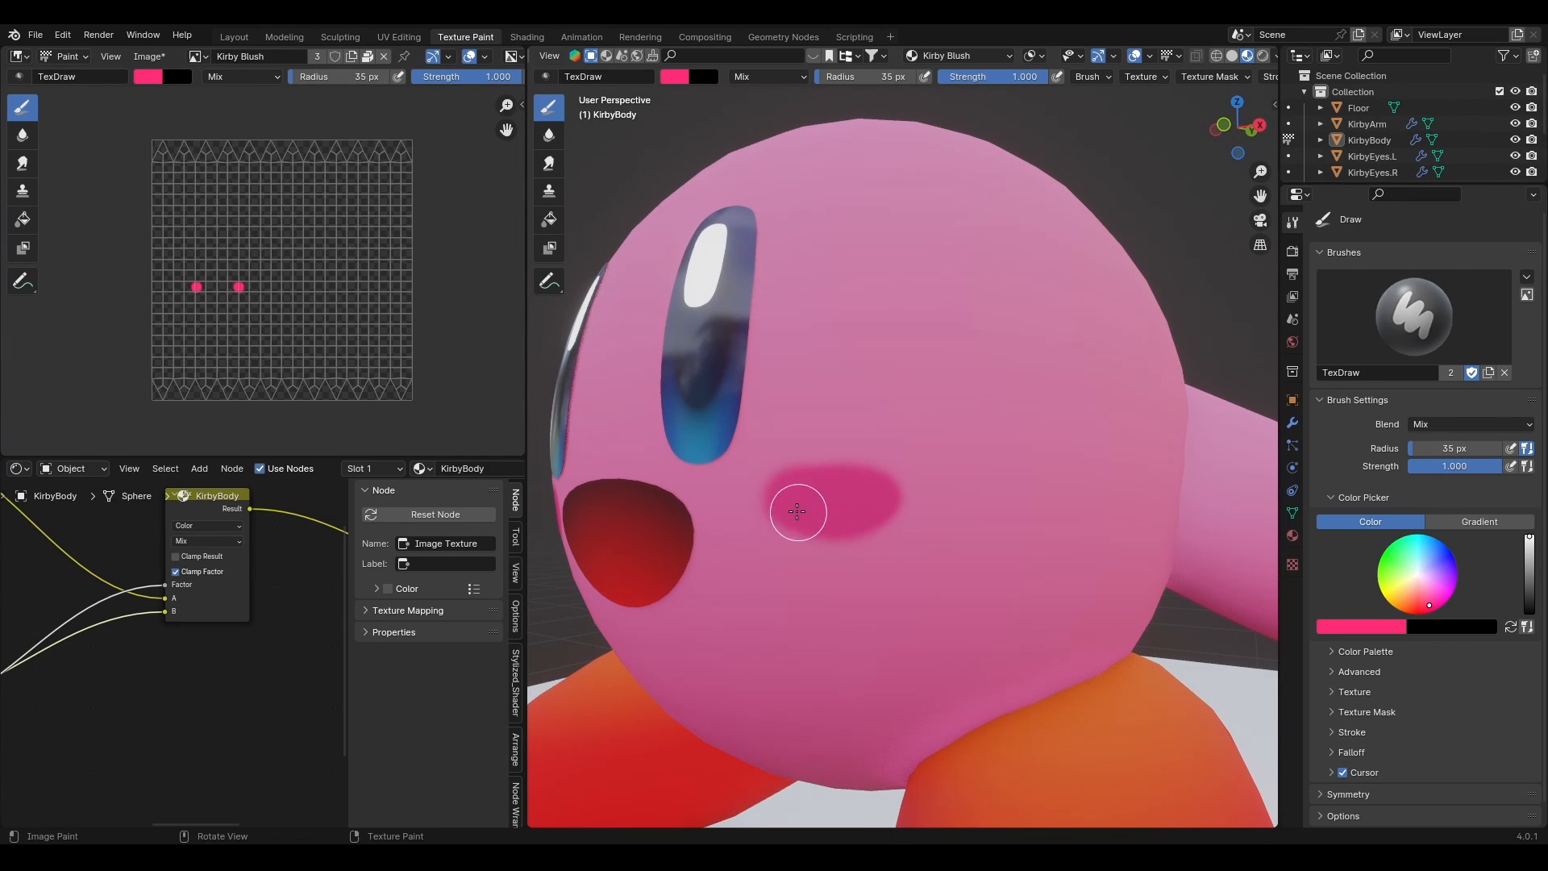
Bake the arm, foot and mouth materials into texture images, naming the foot batch
left_click(526, 36)
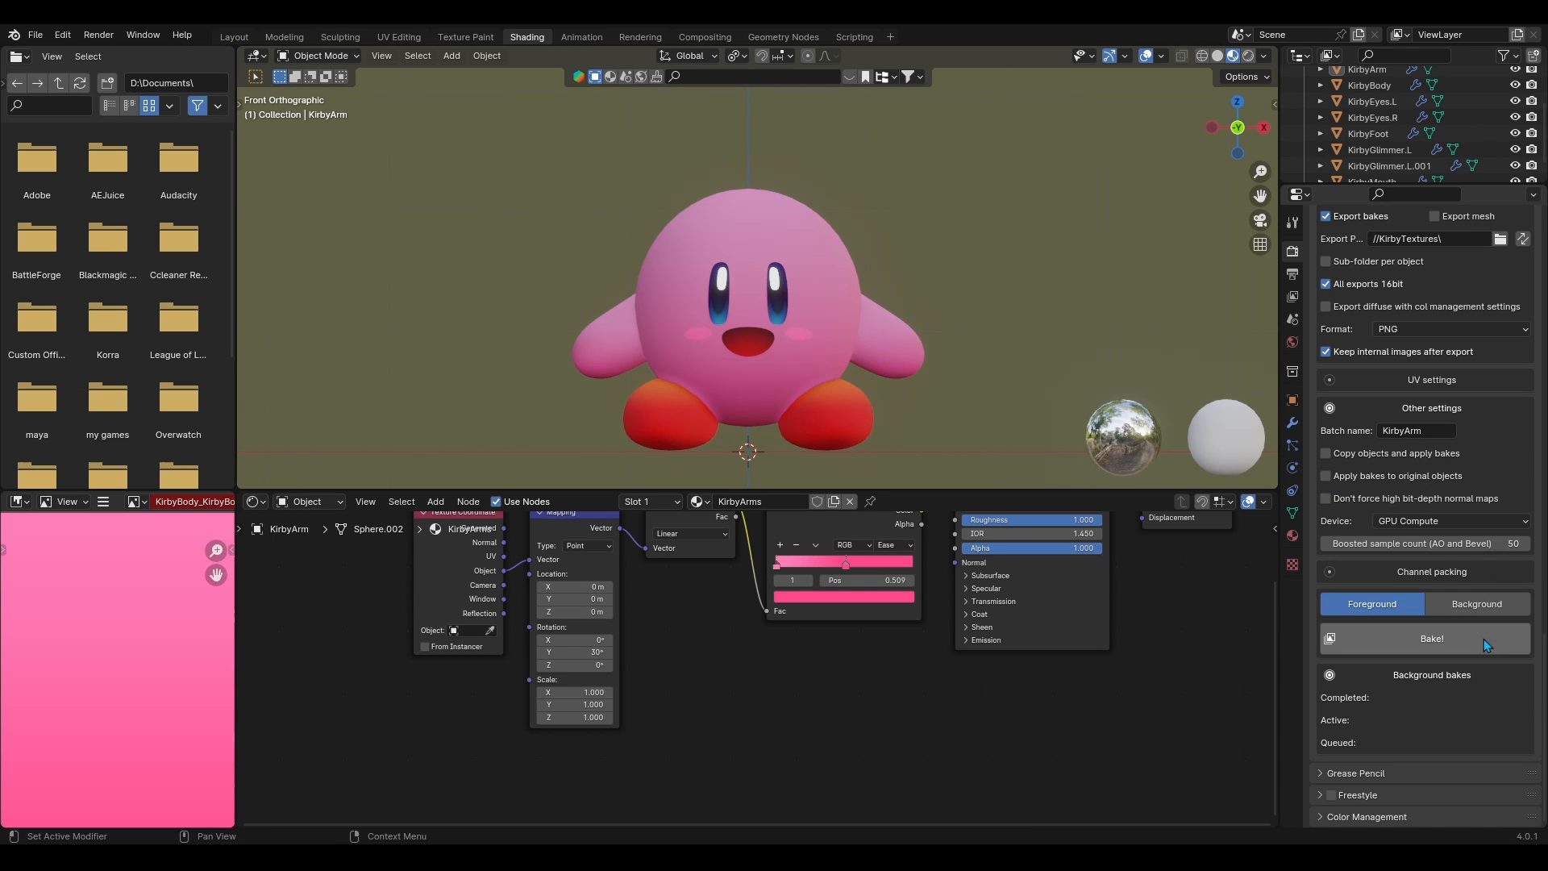
left_click(1431, 638)
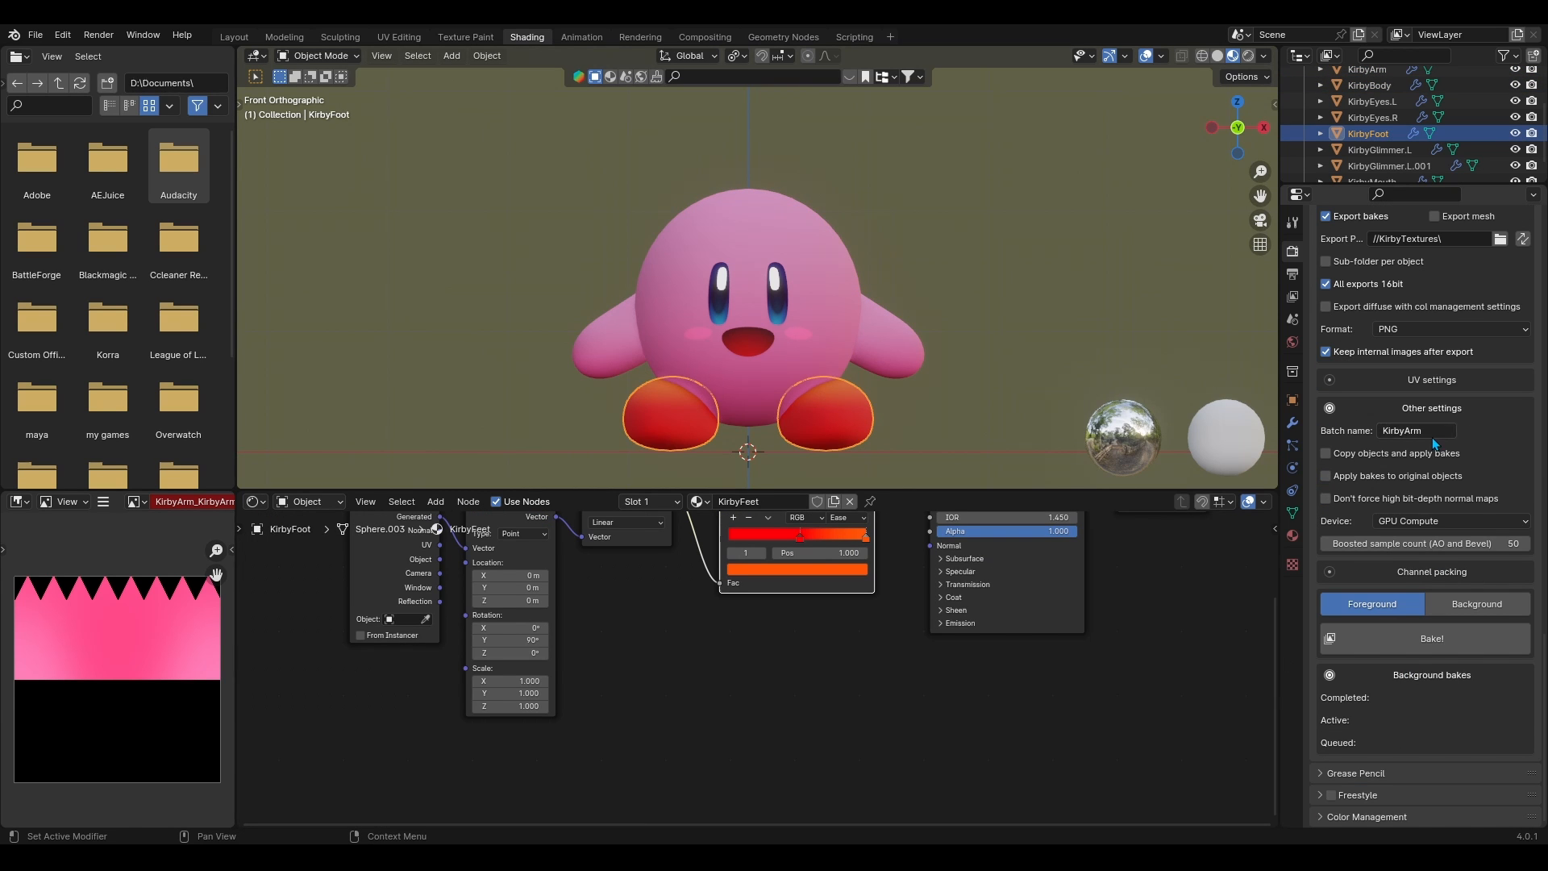
left_click(1416, 429)
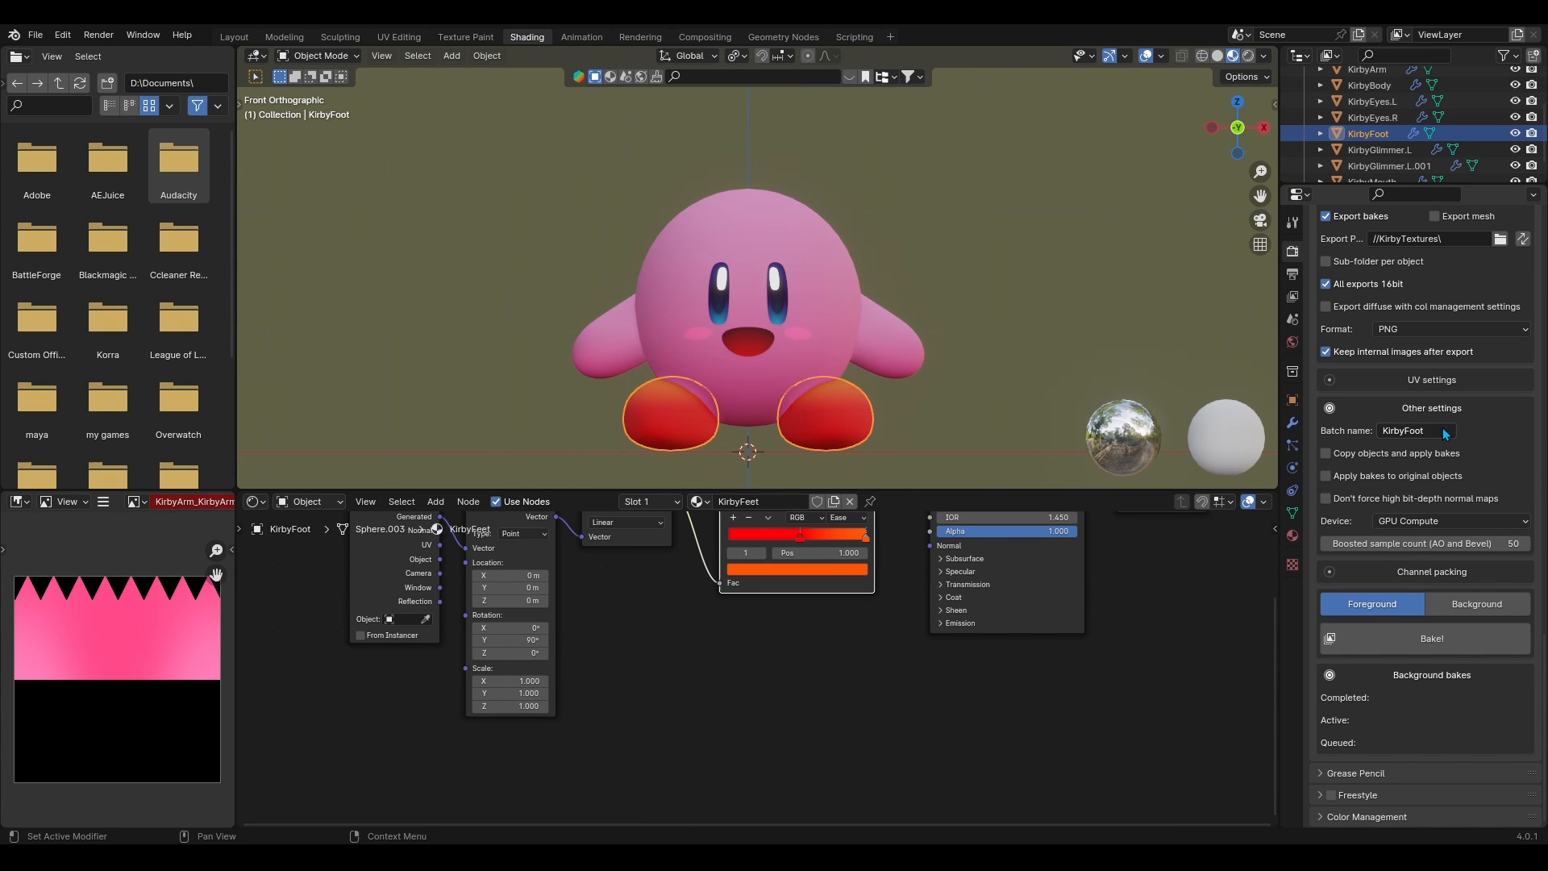
left_click(1431, 638)
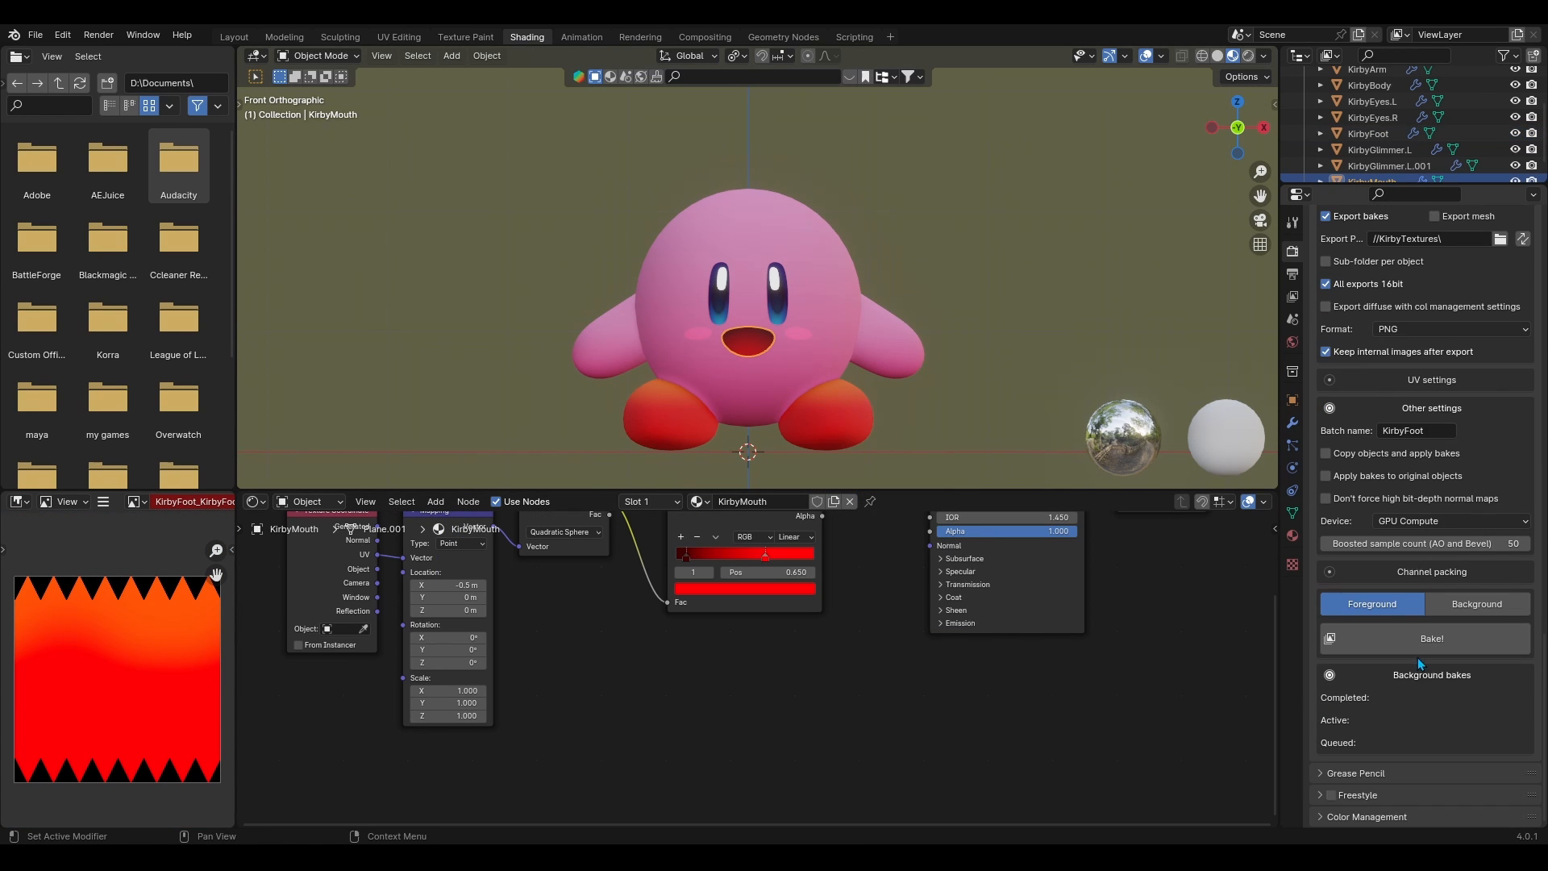
left_click(1432, 638)
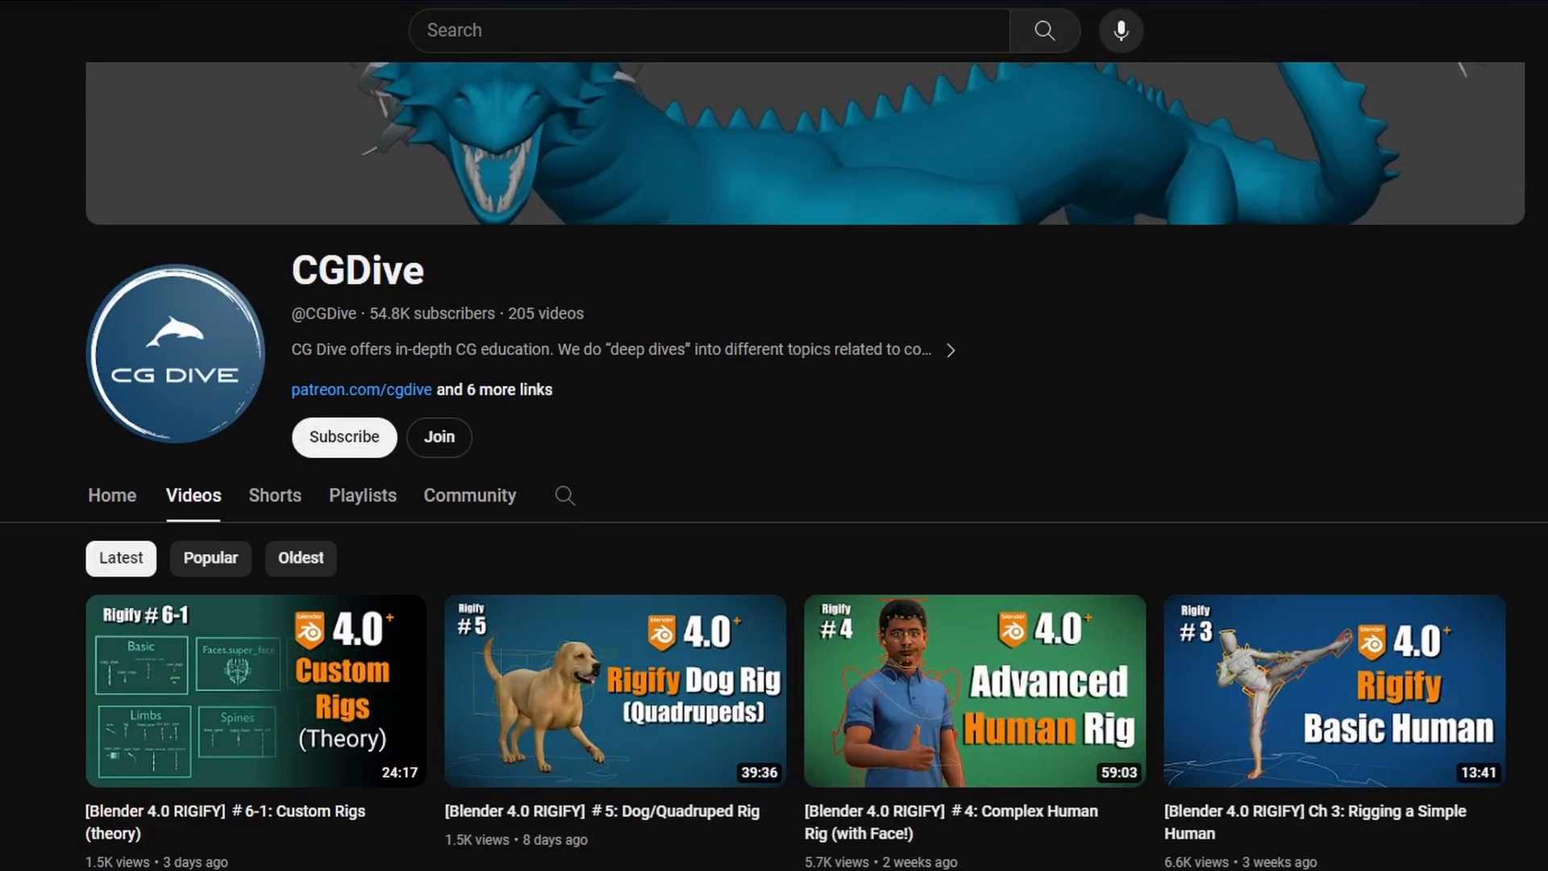
Scroll through CGDive's Rigify tutorial videos on YouTube
scroll("down", 3)
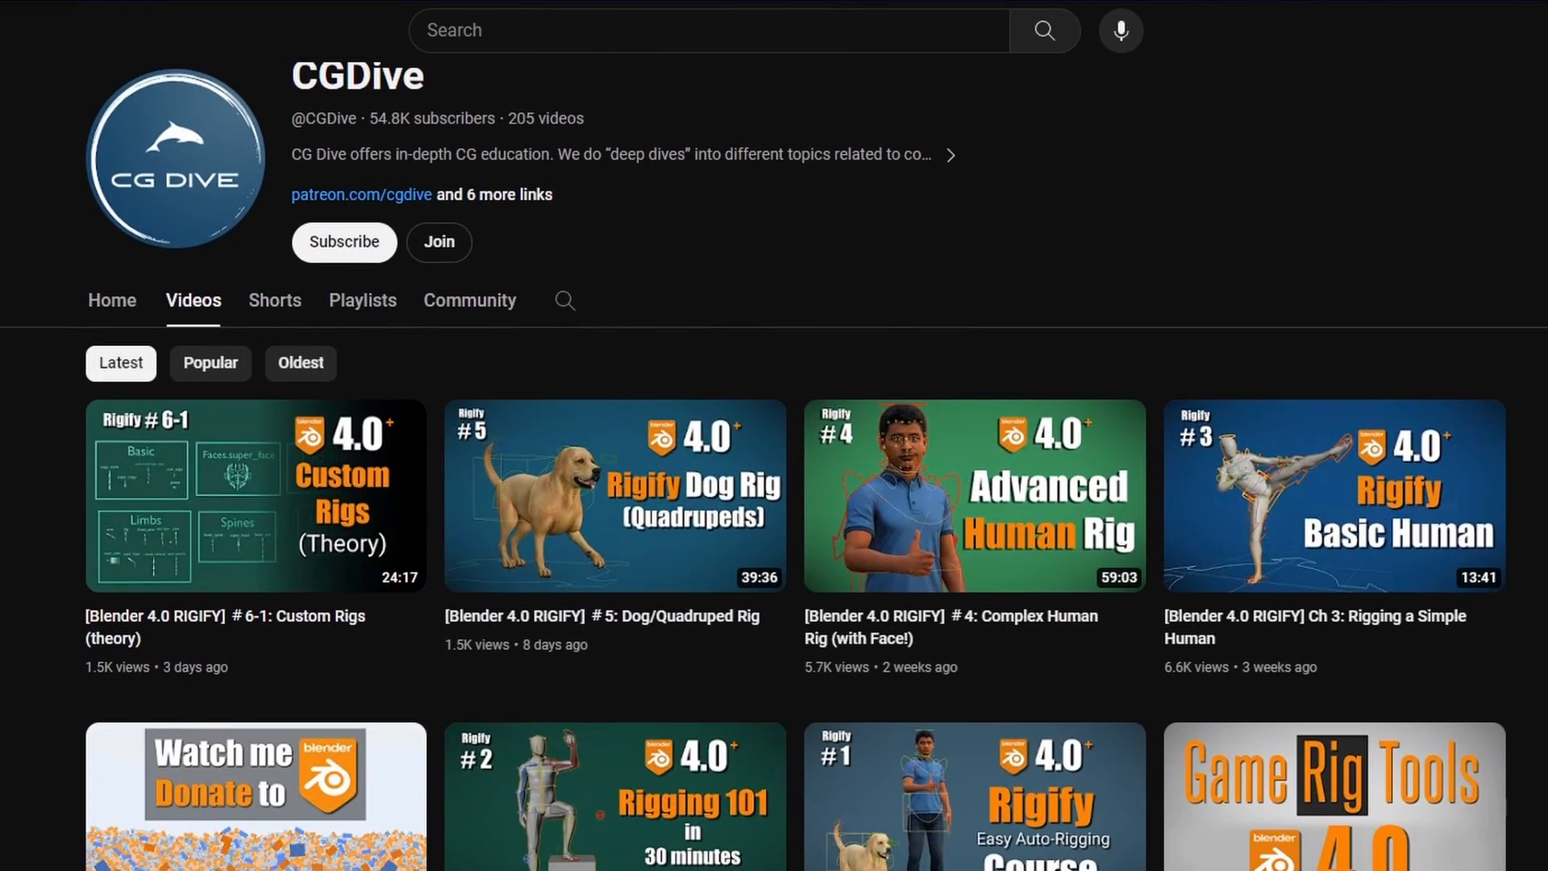
scroll("down", 3)
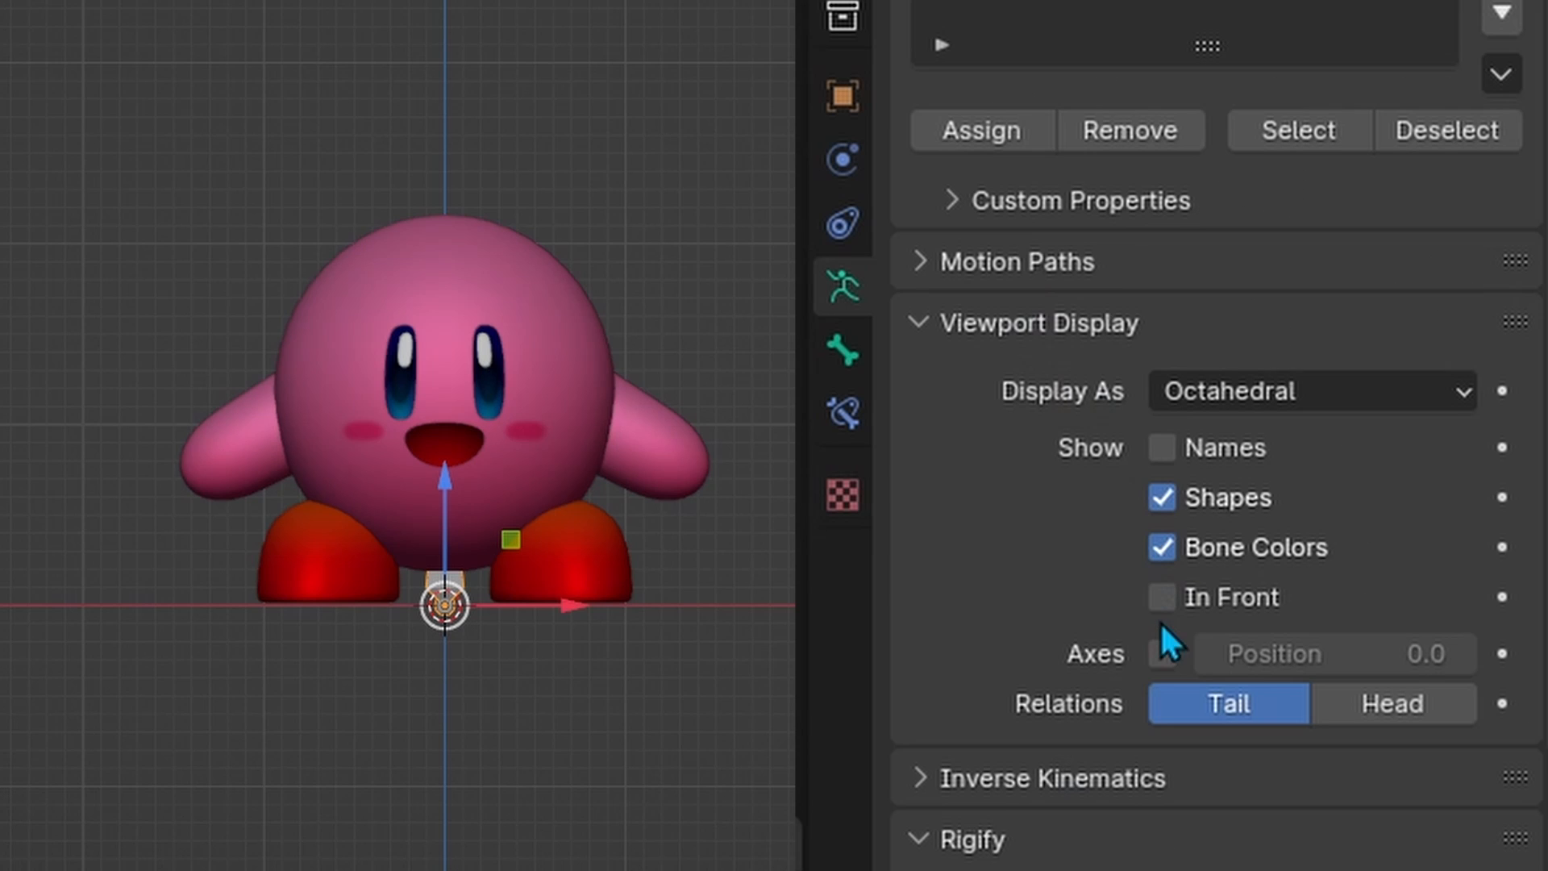
Show bones In Front and add the limbs.super_limb Rigify sample inside the arm
left_click(1161, 598)
type("super")
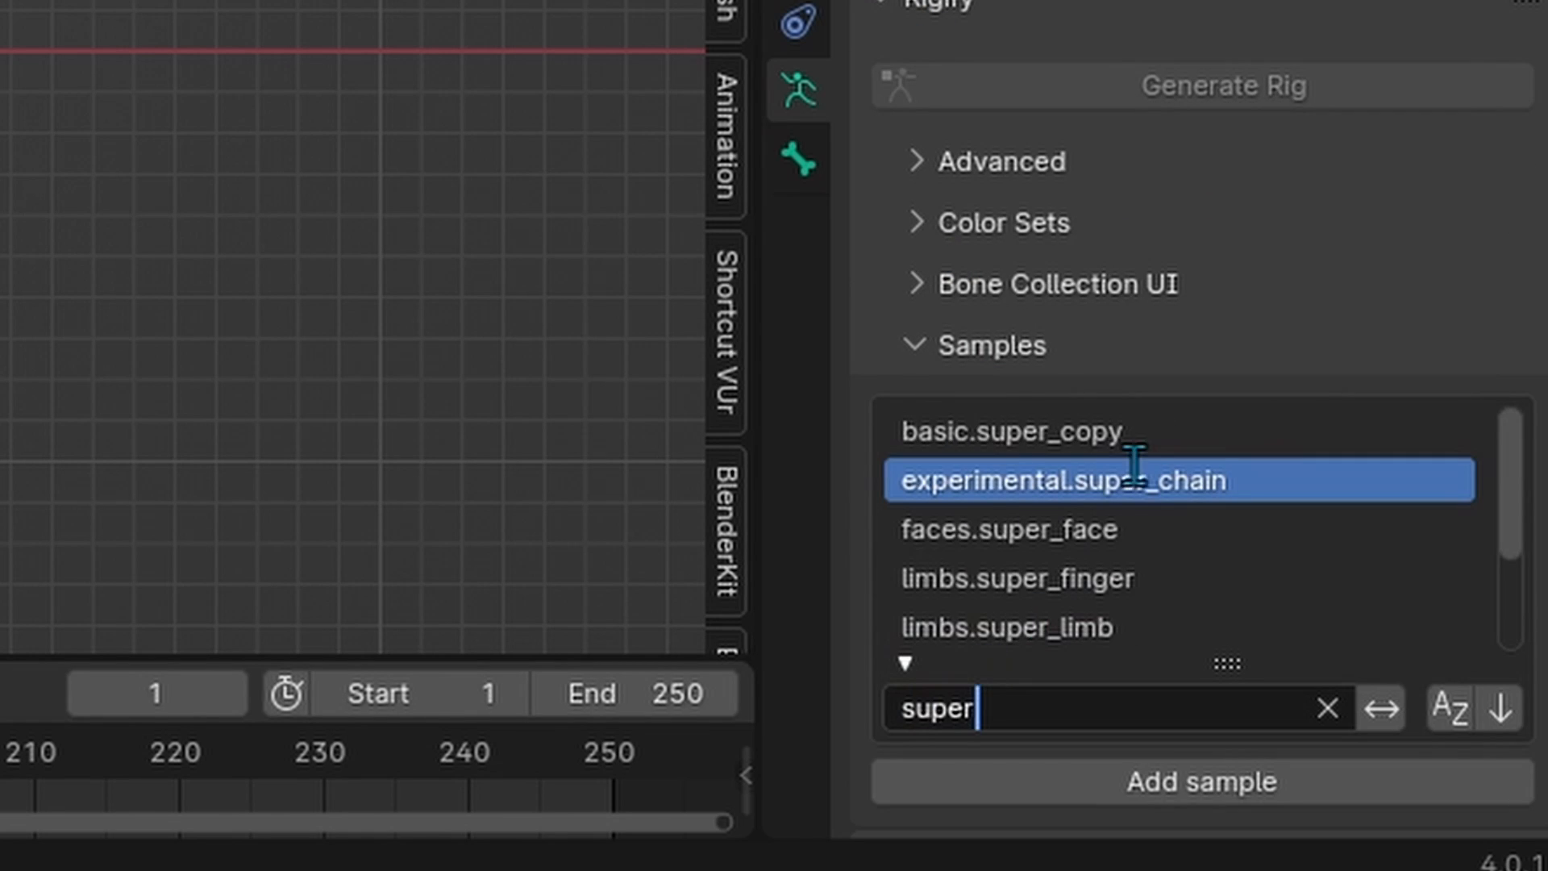
left_click(1010, 432)
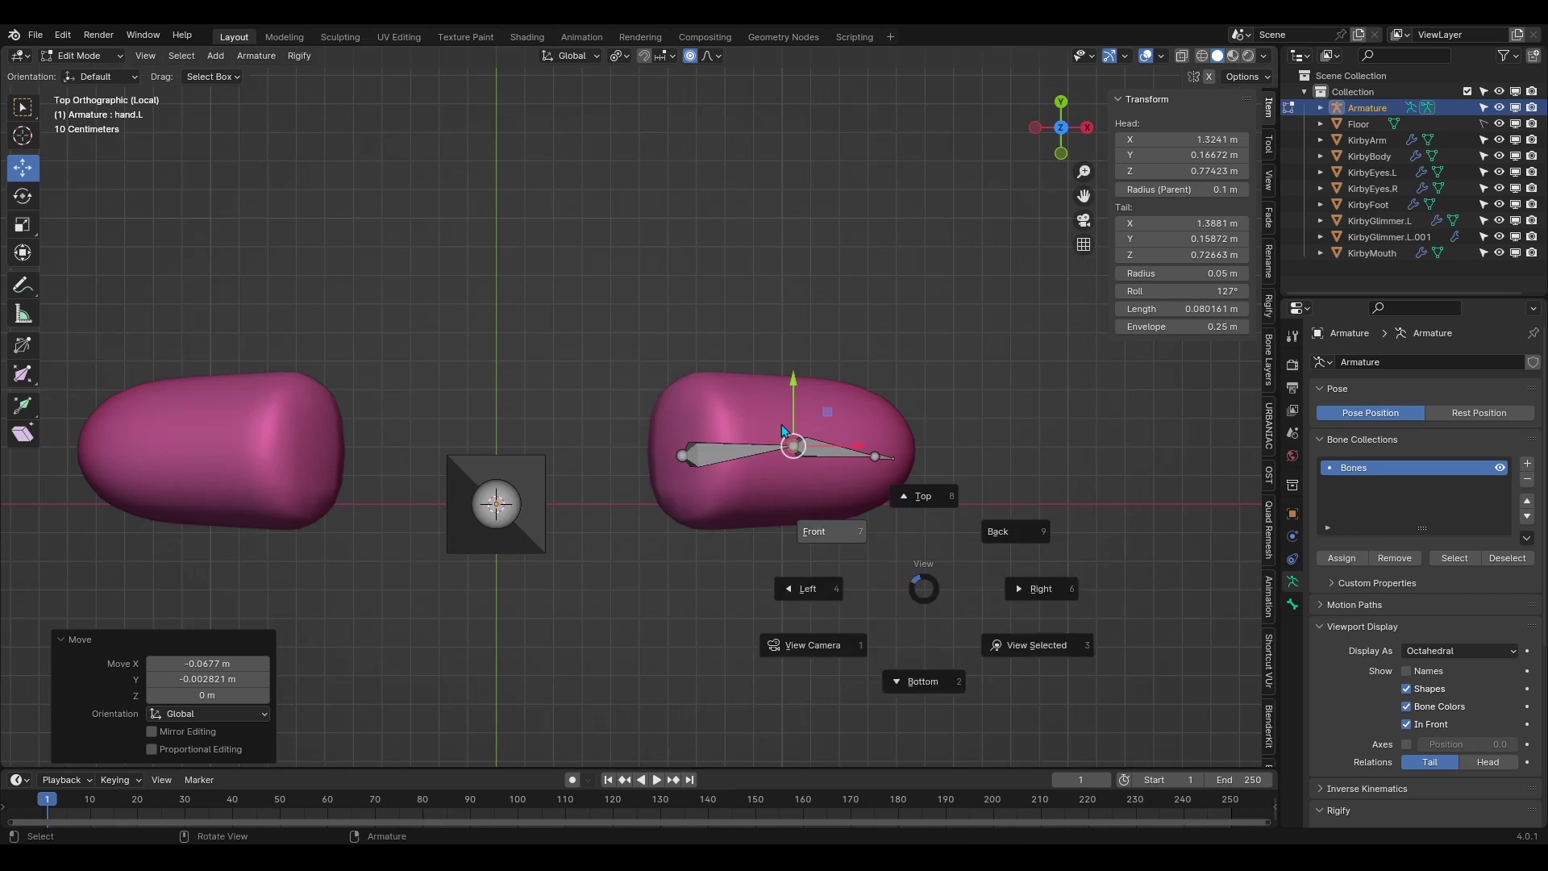
Reposition the arm bones in front view and Symmetrize them onto the right arm
left_click(814, 531)
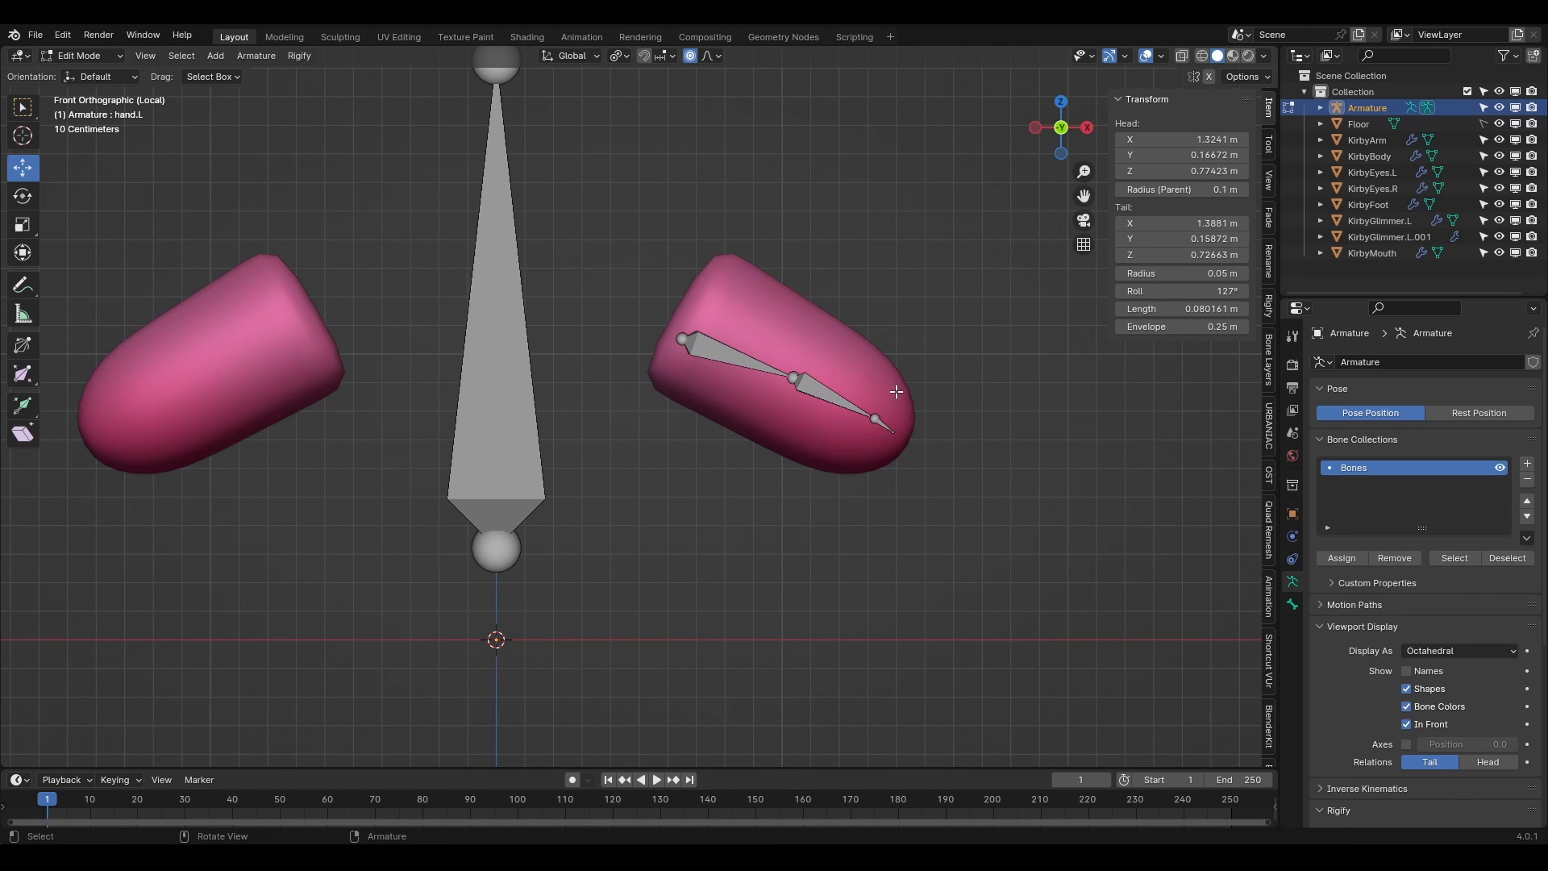
left_click(793, 397)
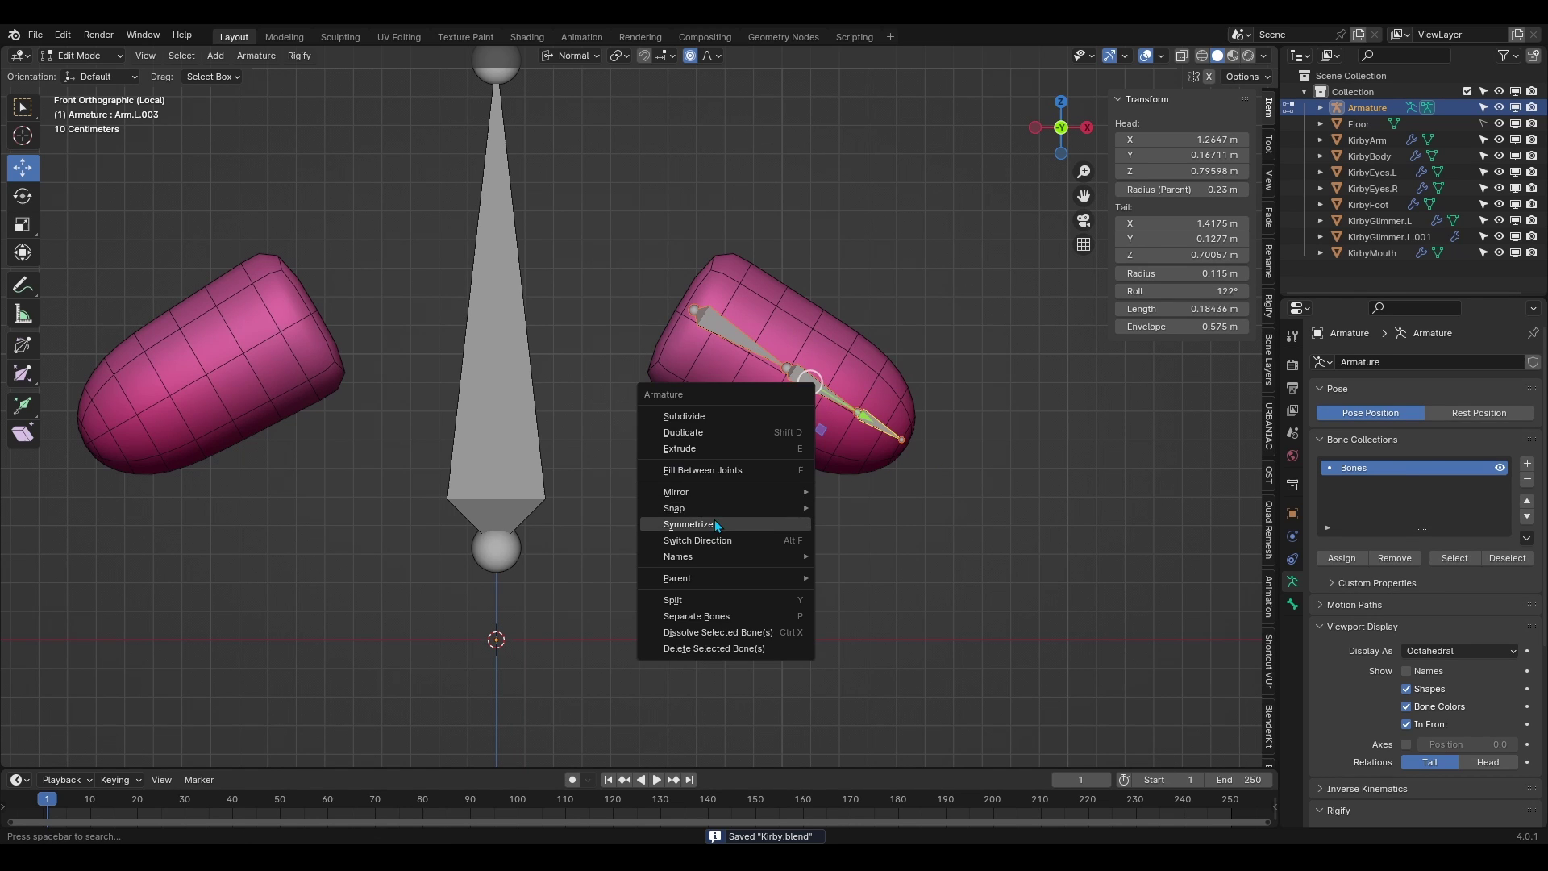
left_click(688, 523)
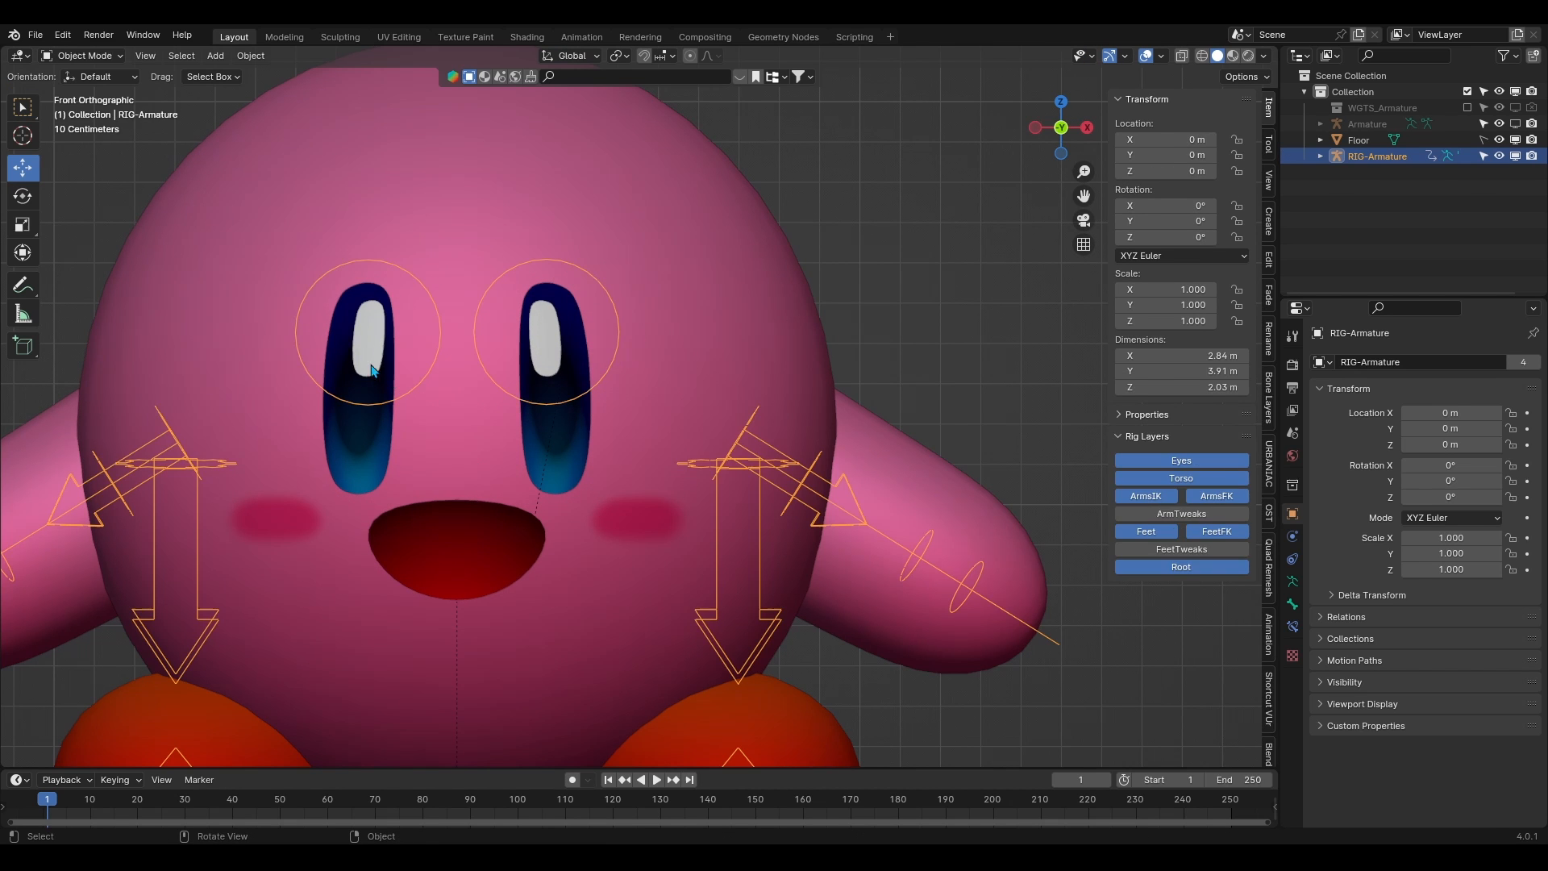
Select the KirbyTorso bone and start transforming its duplicate beside Kirby's body
left_click(577, 306)
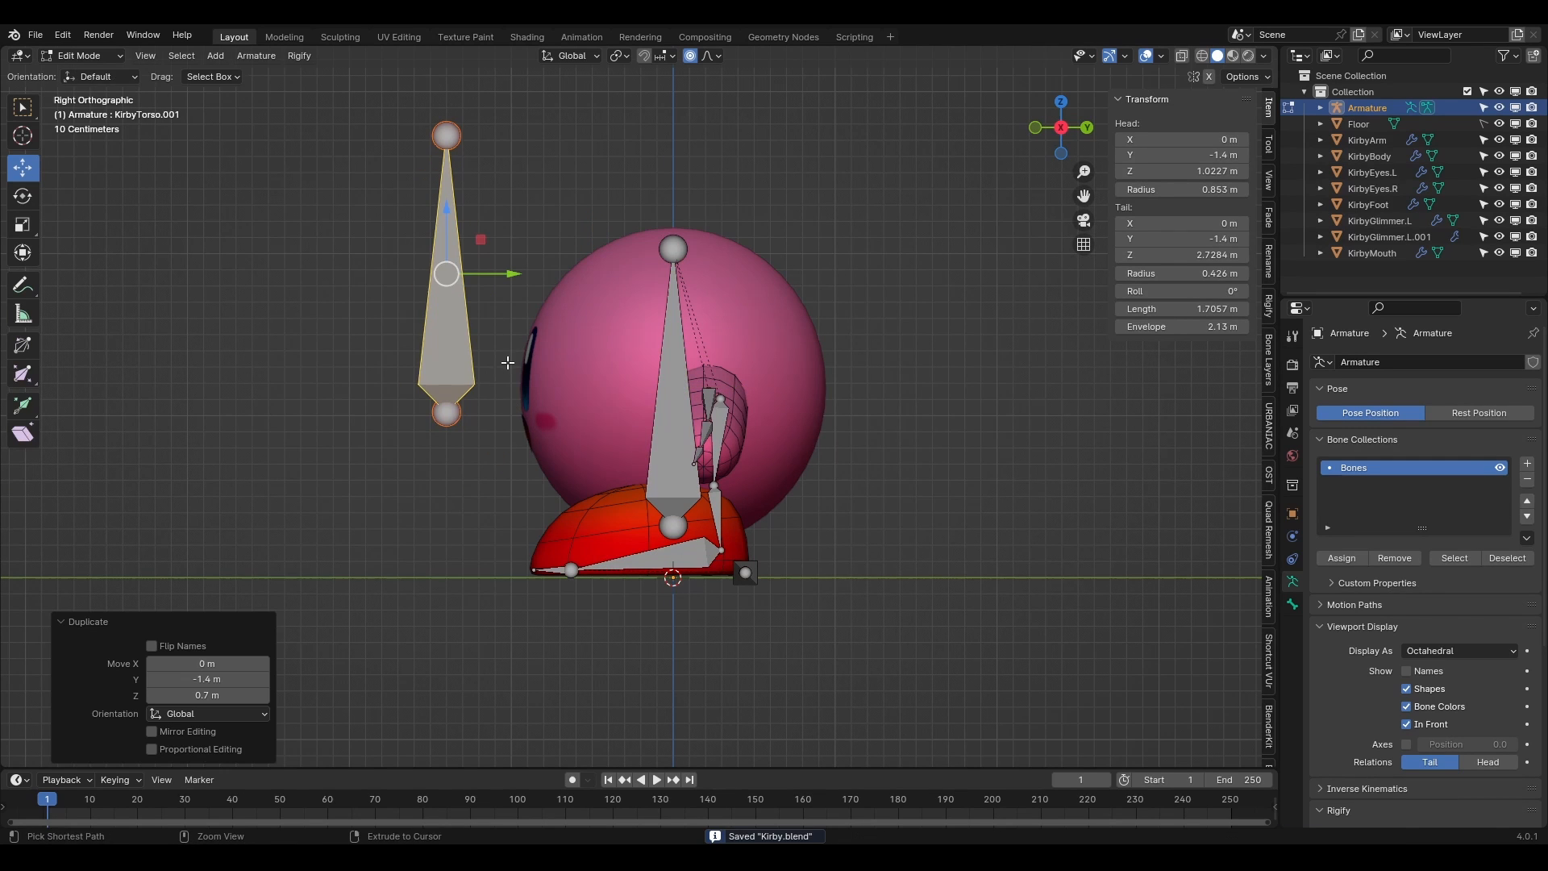
key("r")
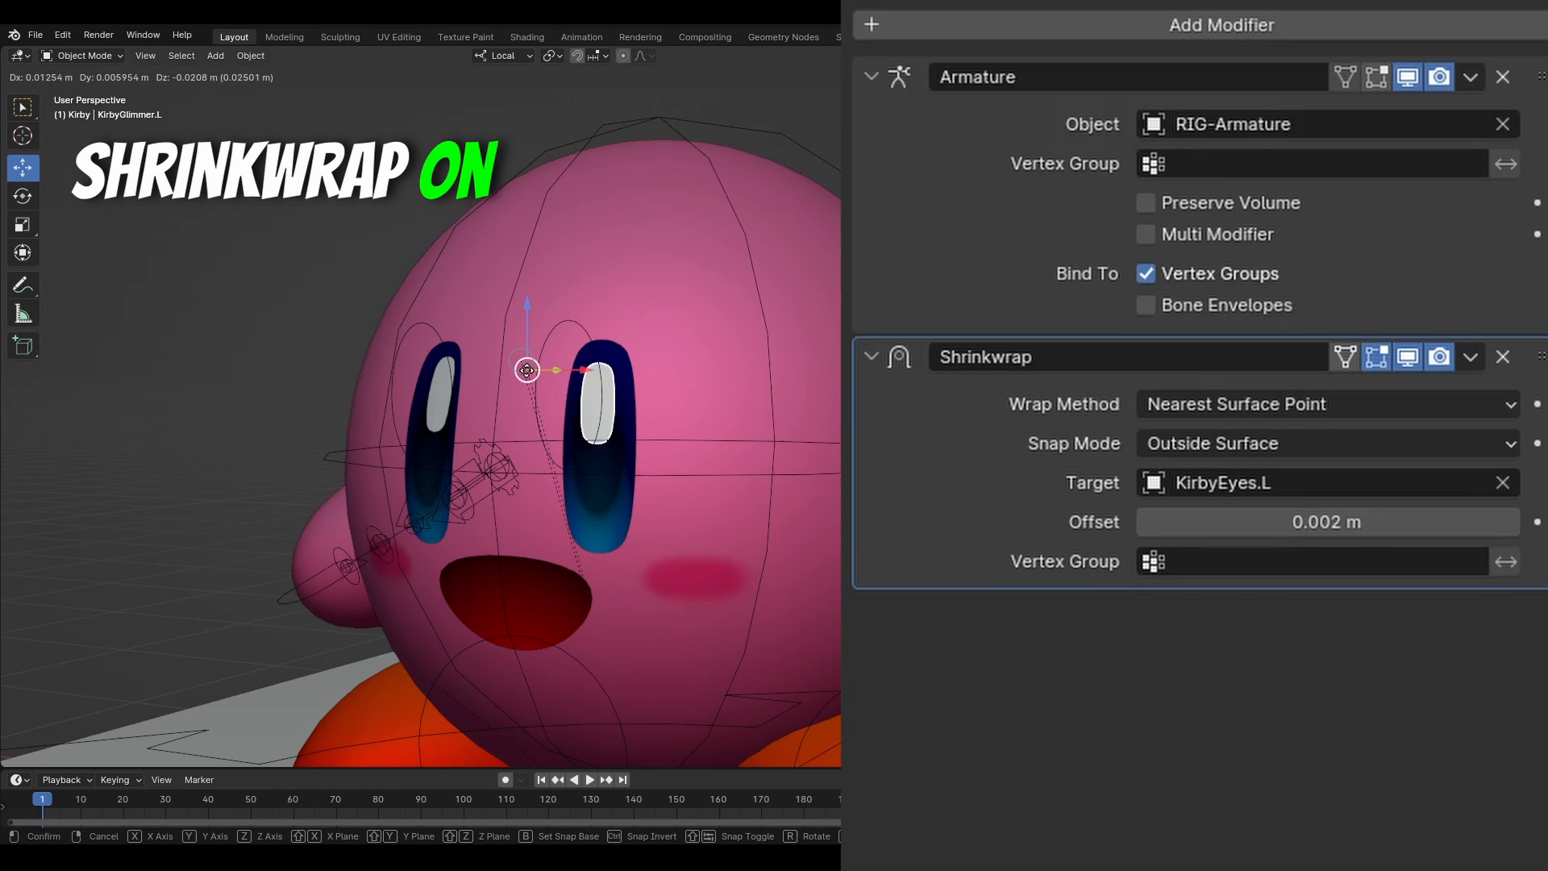
Test the left glimmer's Shrinkwrap onto KirbyEyes.L by sliding it, toggling the constraint, and moving it away
left_click_drag(527, 370, 595, 398)
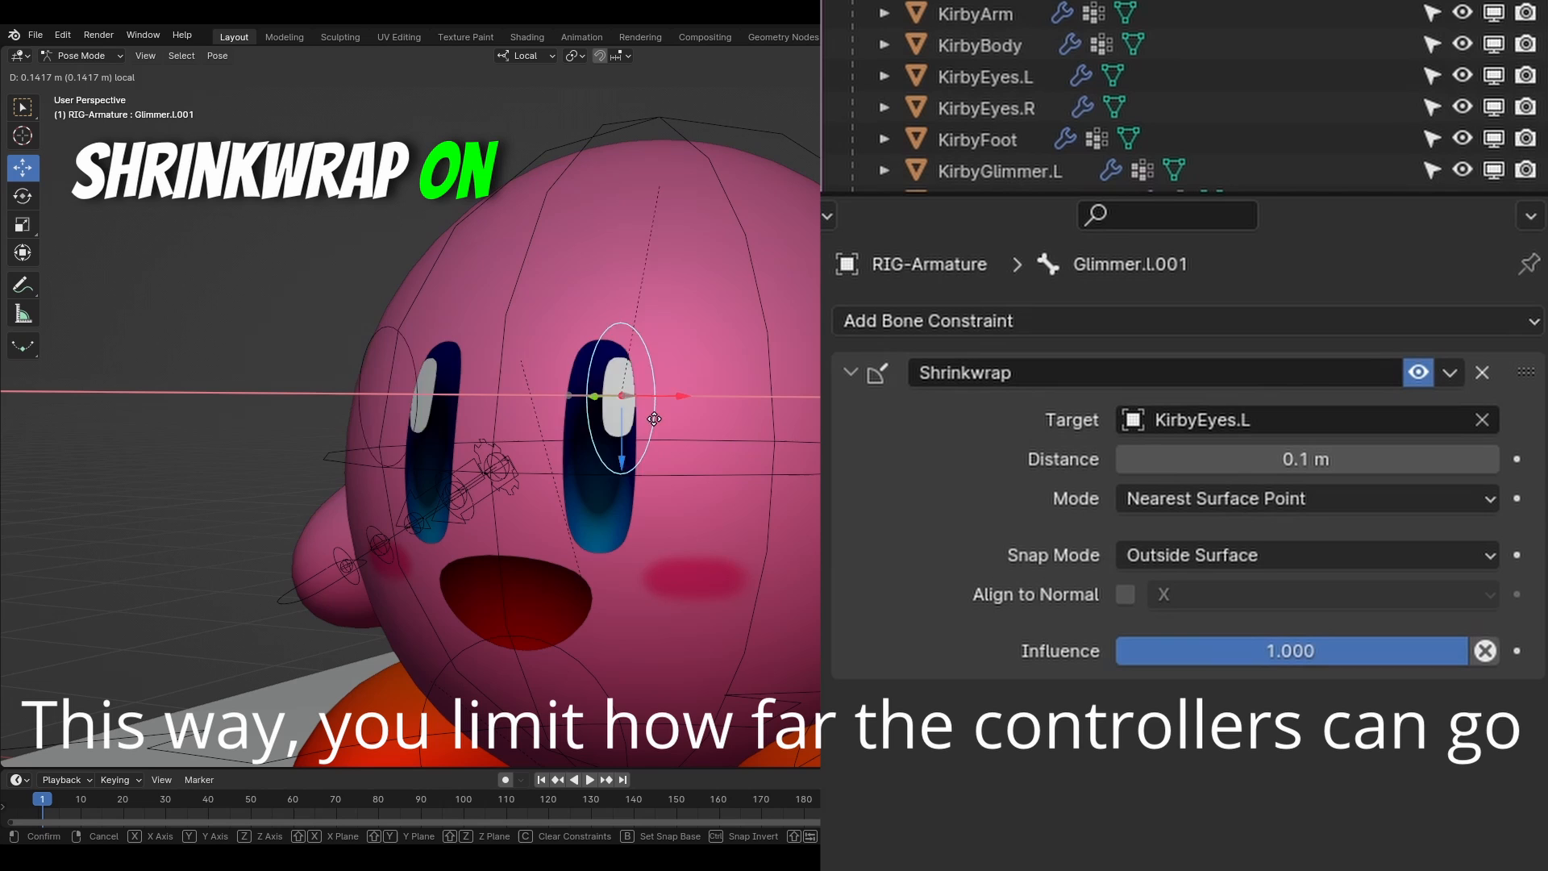
left_click(1422, 372)
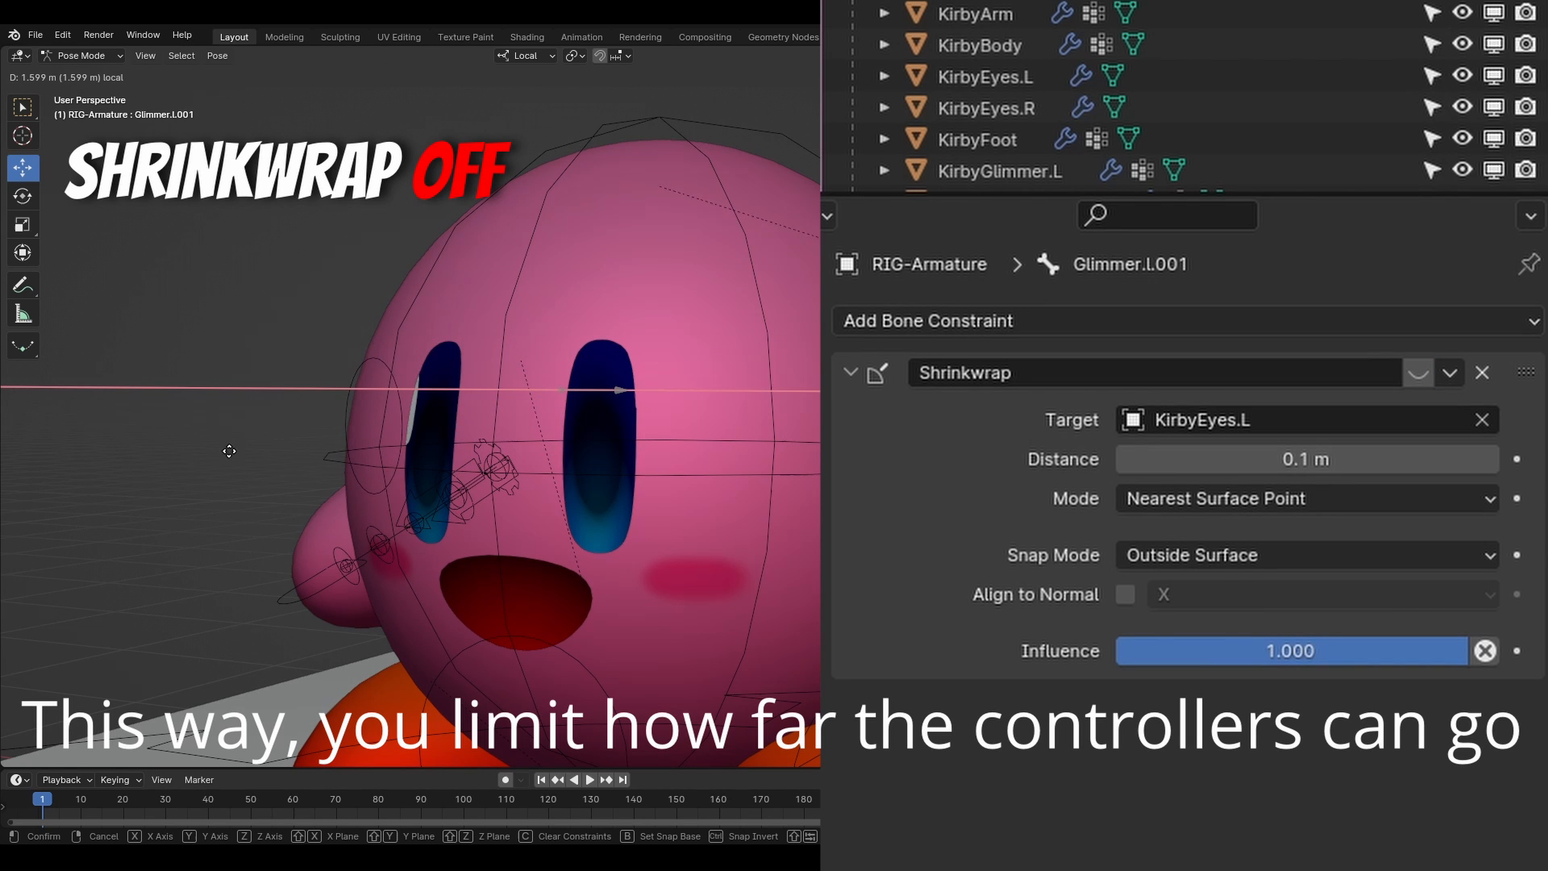
left_click_drag(229, 451, 99, 465)
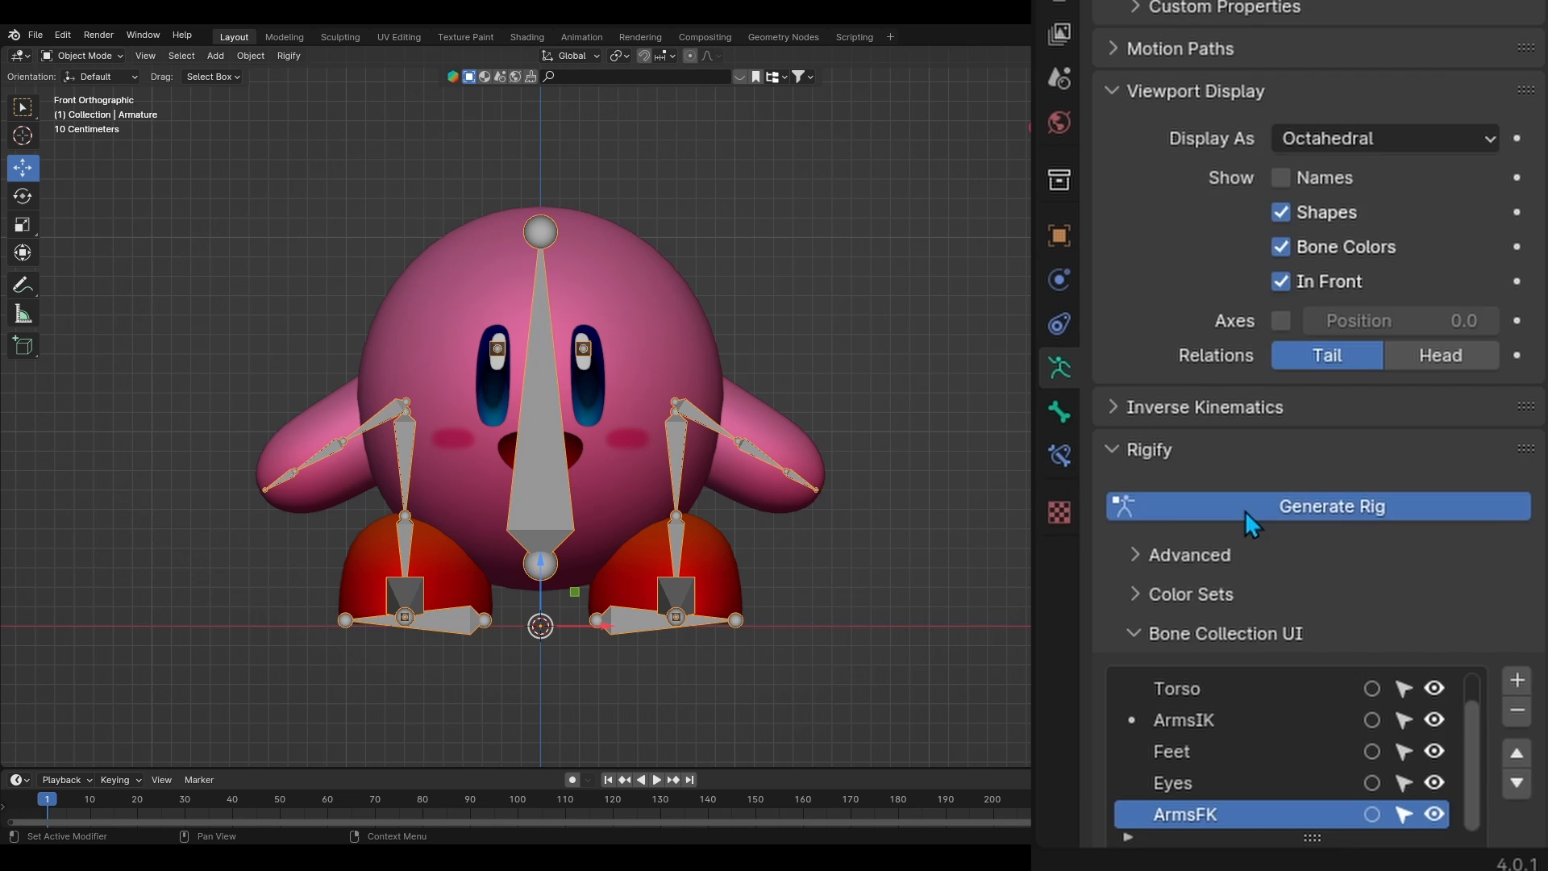
Generate the Rigify rig with Torso, ArmsIK, Feet, Eyes and ArmsFK control layers
left_click(1317, 506)
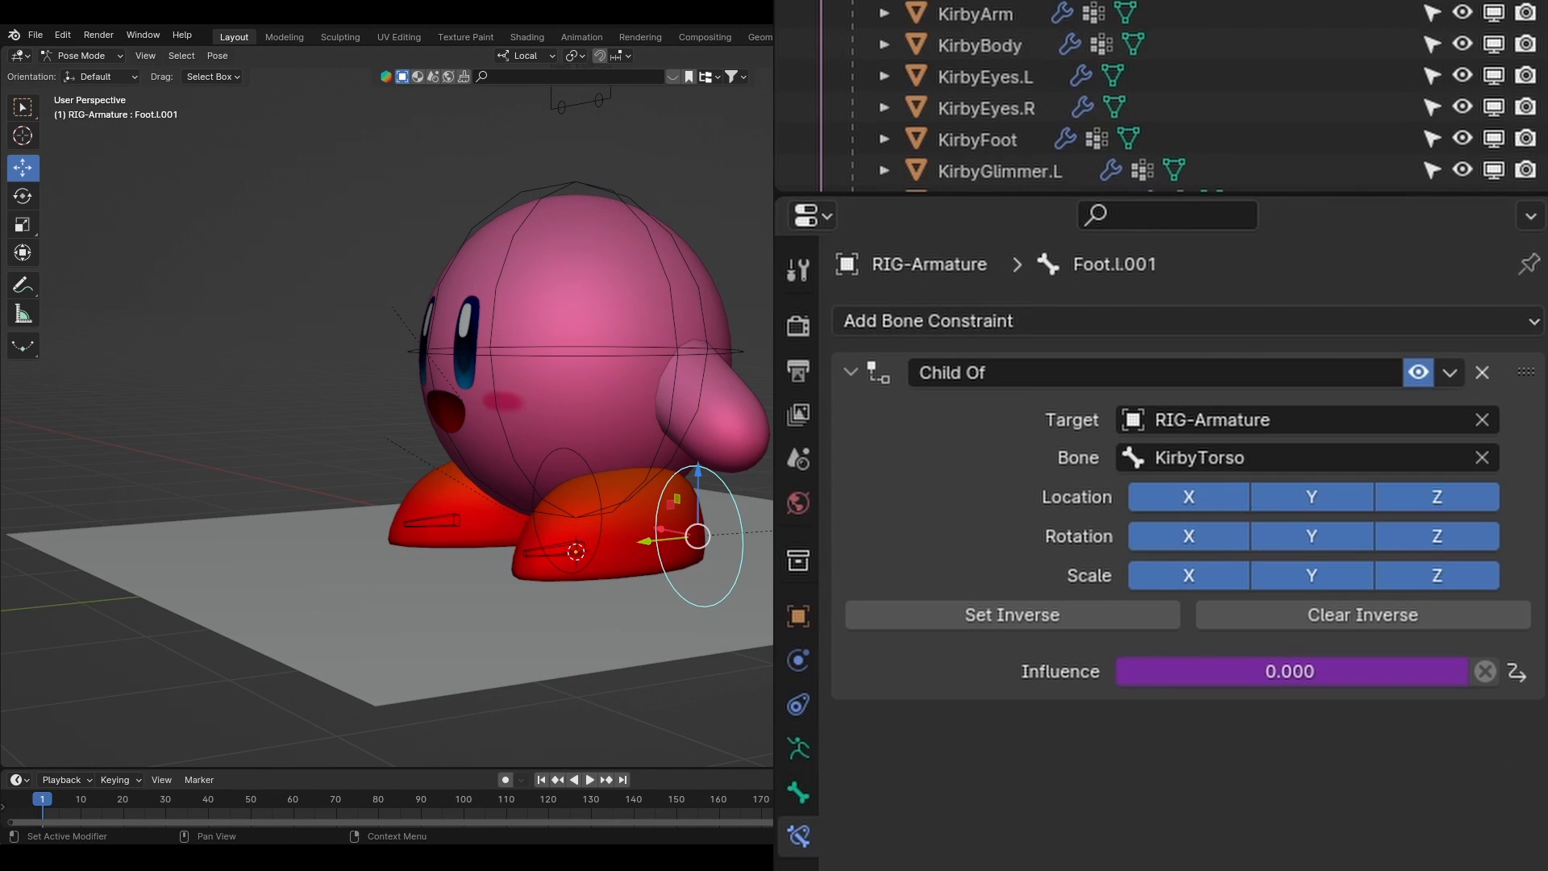
mouse_move(1028, 452)
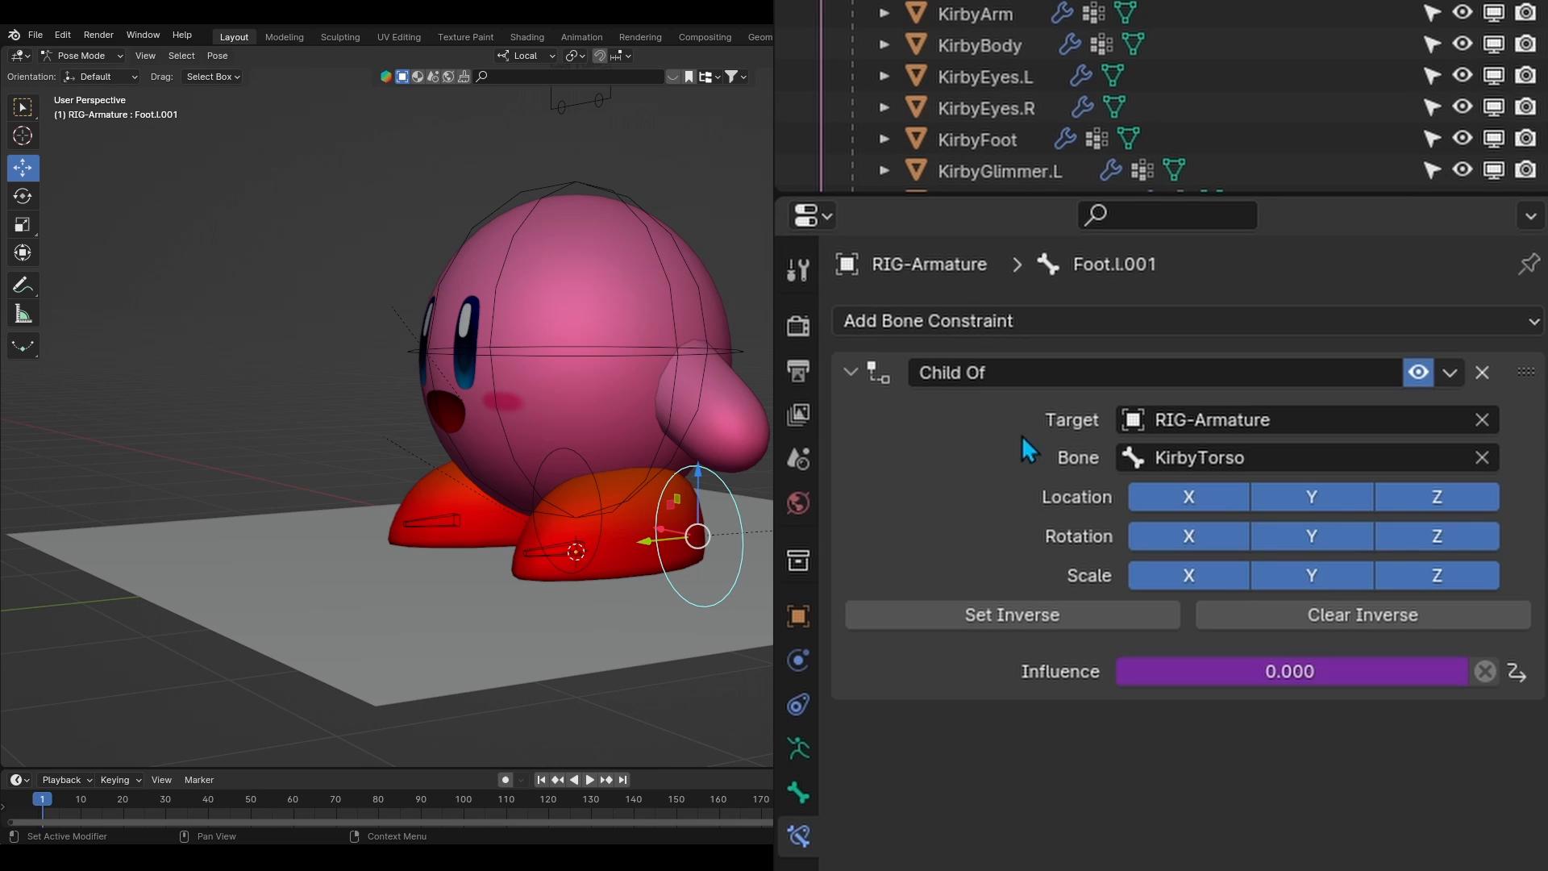
mouse_move(1229, 731)
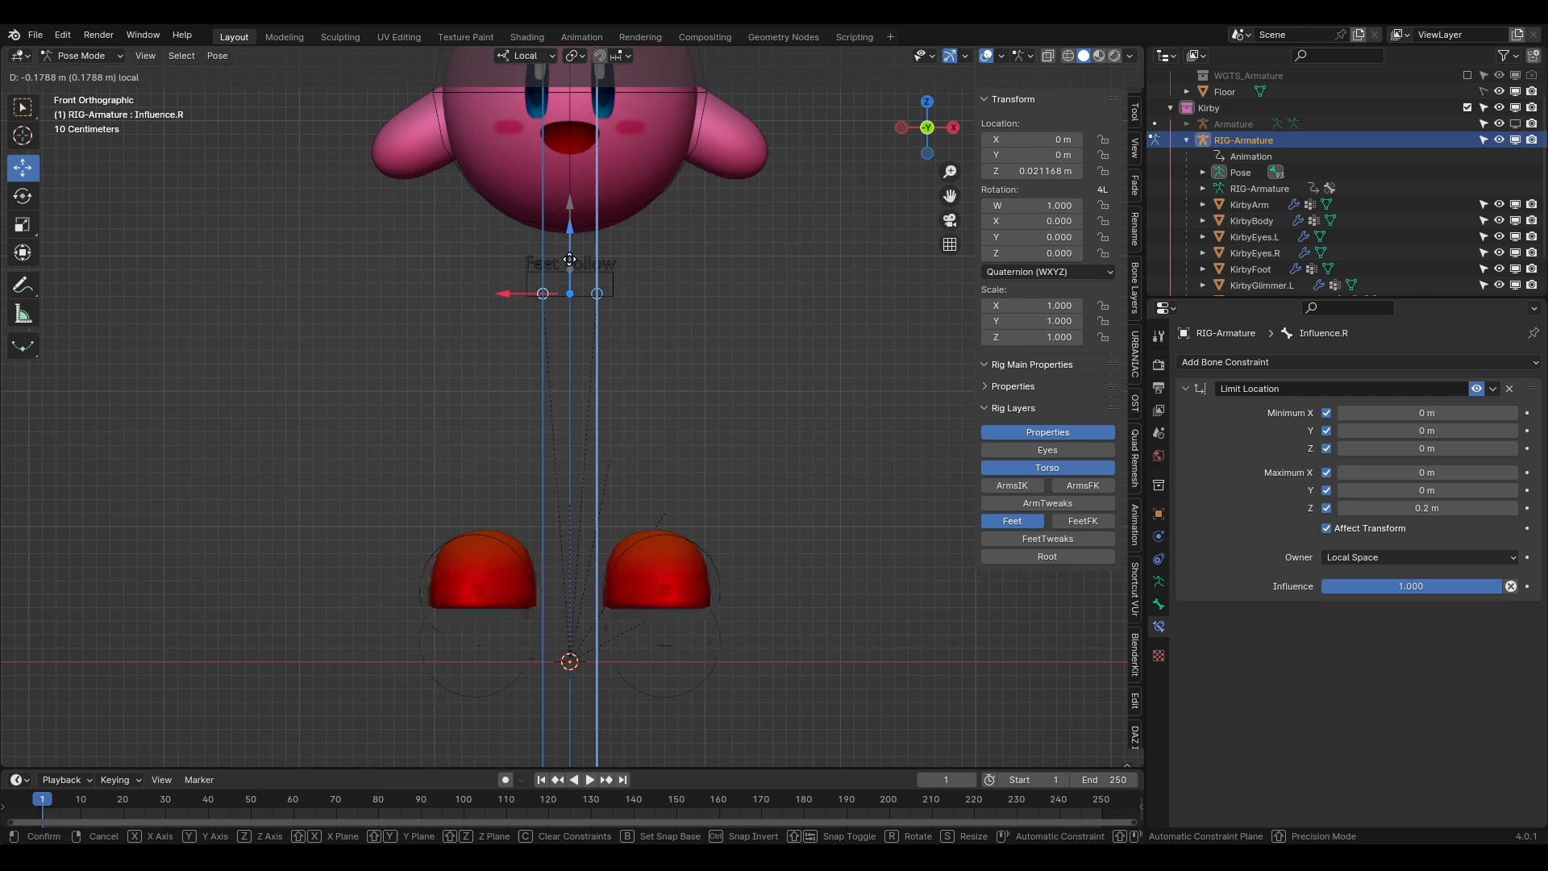
left_click_drag(569, 291, 569, 234)
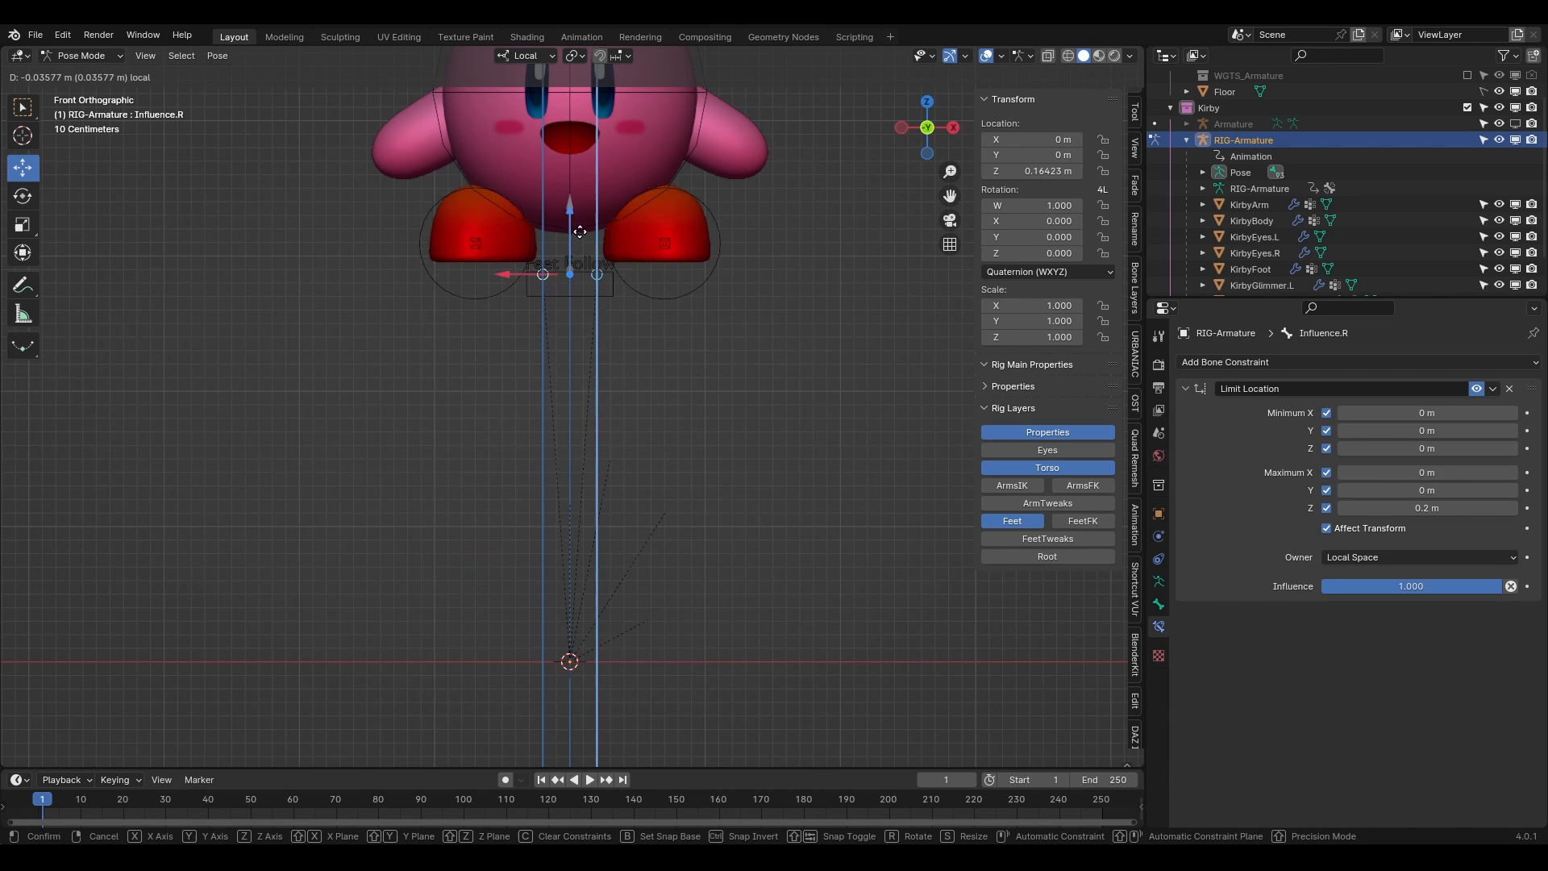
left_click_drag(570, 231, 585, 240)
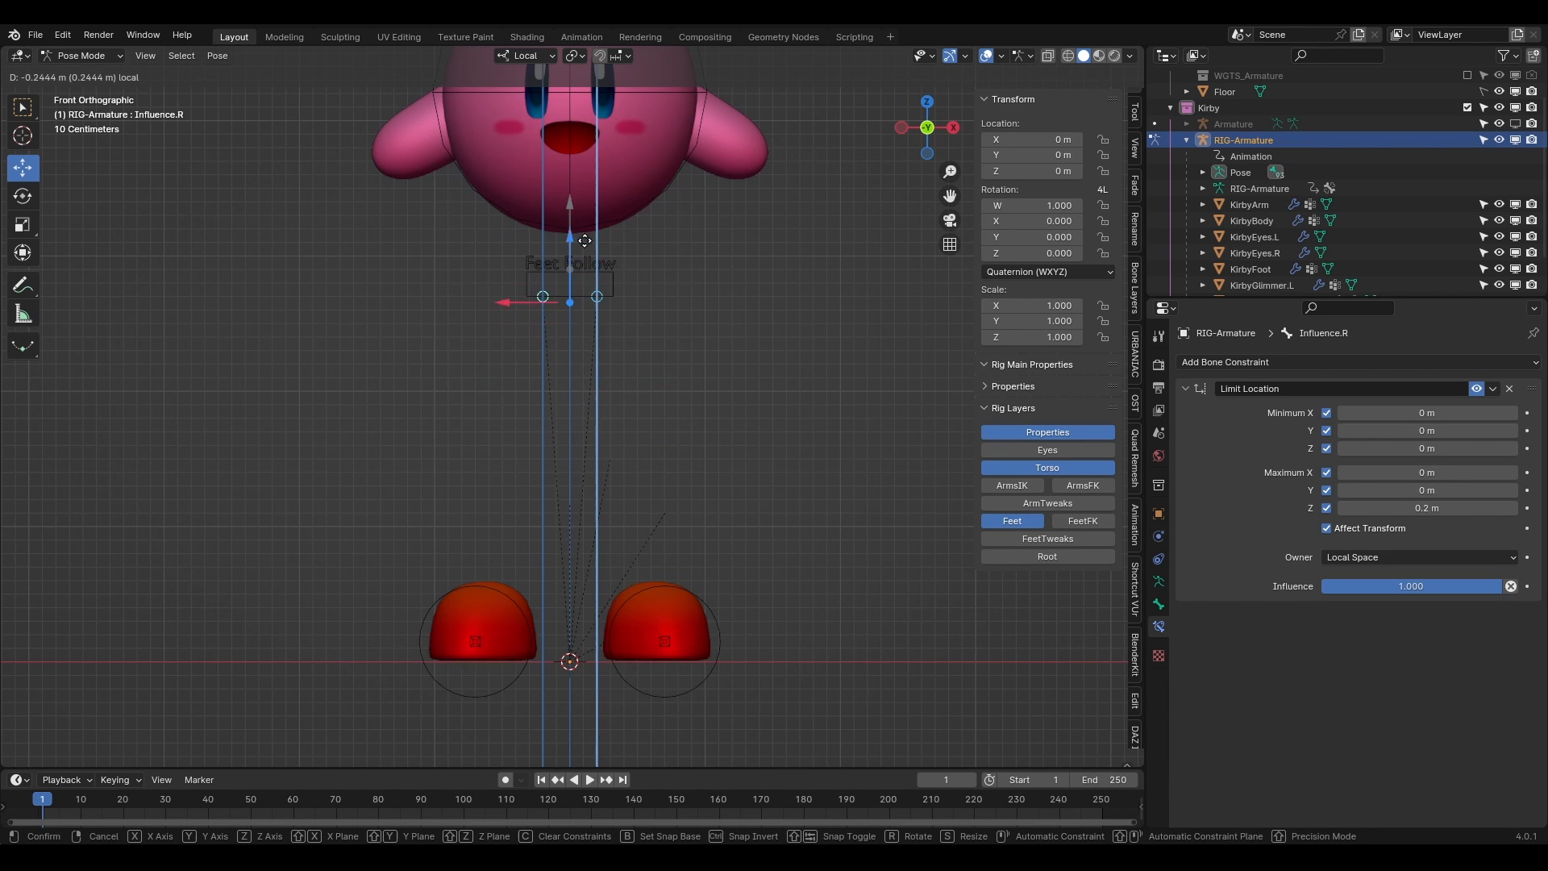